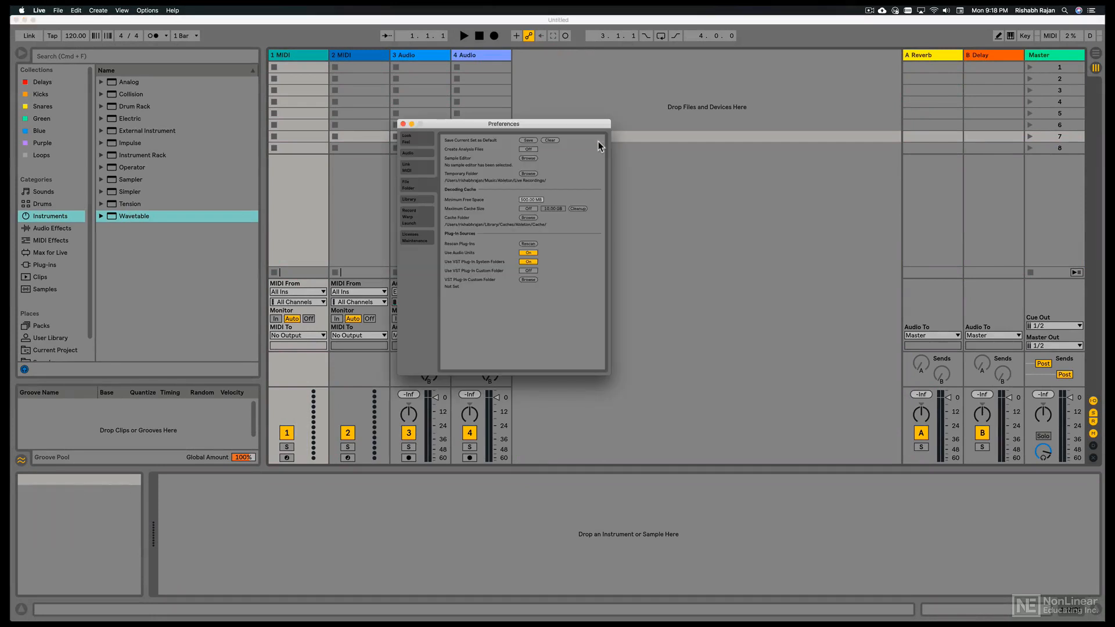
Review the audio driver and buffer size on the Audio tab, then close Preferences.
{"action": "left_click", "coordinate": [407, 153]}
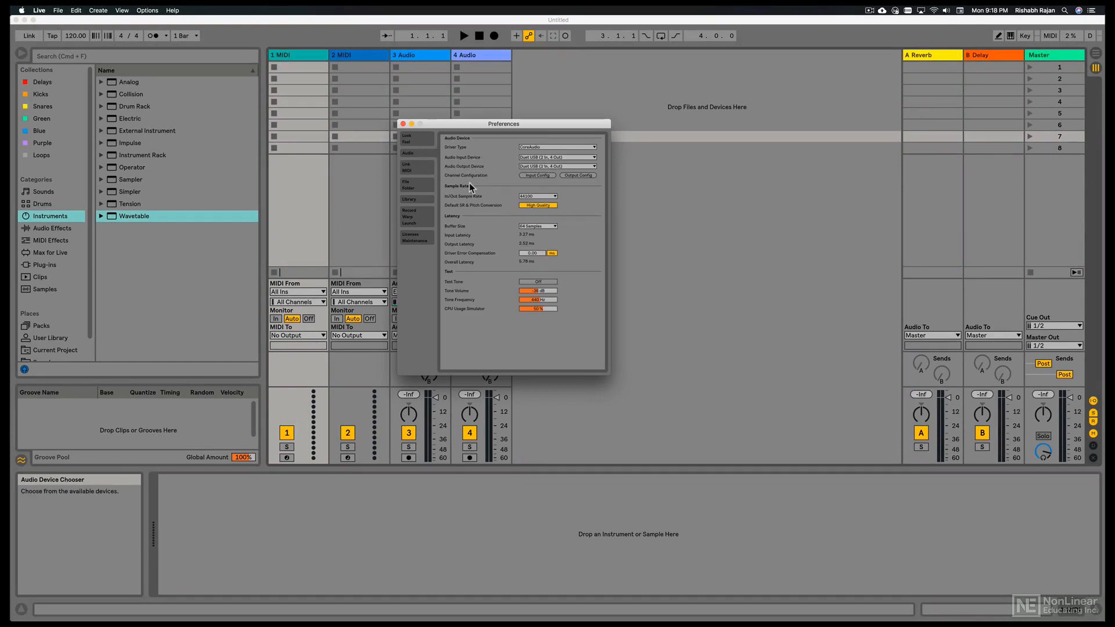
{"action": "mouse_move", "coordinate": [542, 230]}
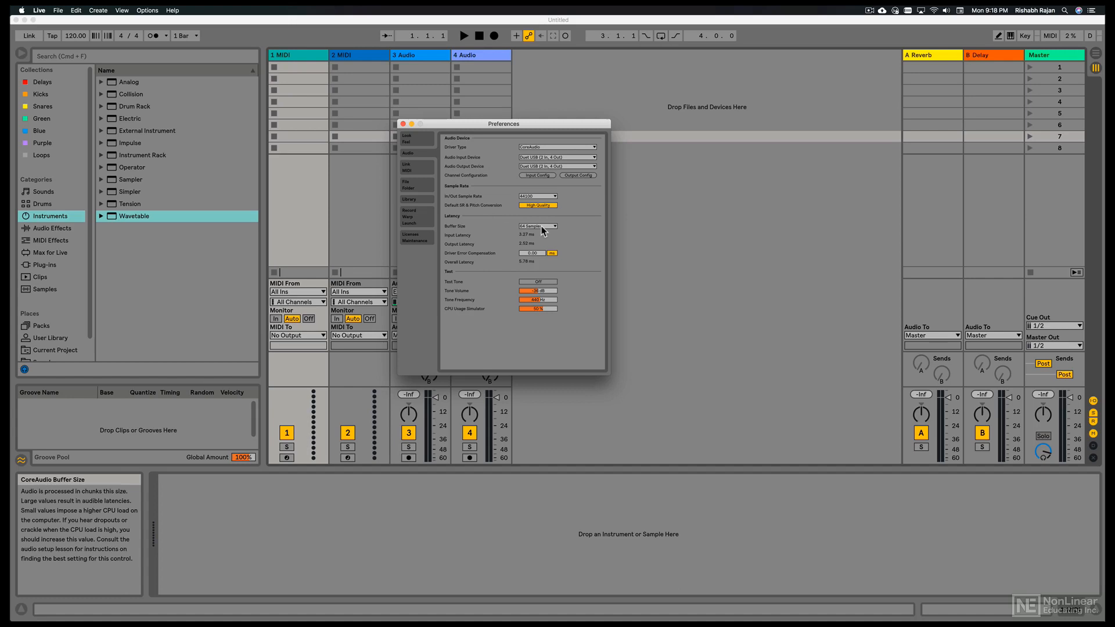
{"action": "left_click", "coordinate": [402, 124]}
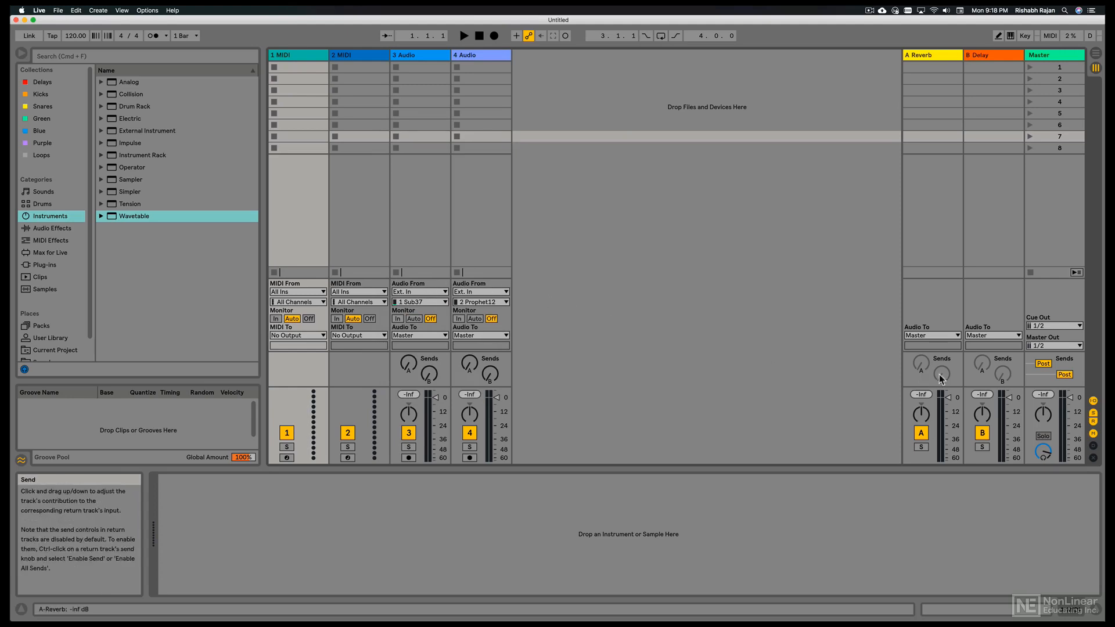
{"action": "mouse_move", "coordinate": [1095, 401]}
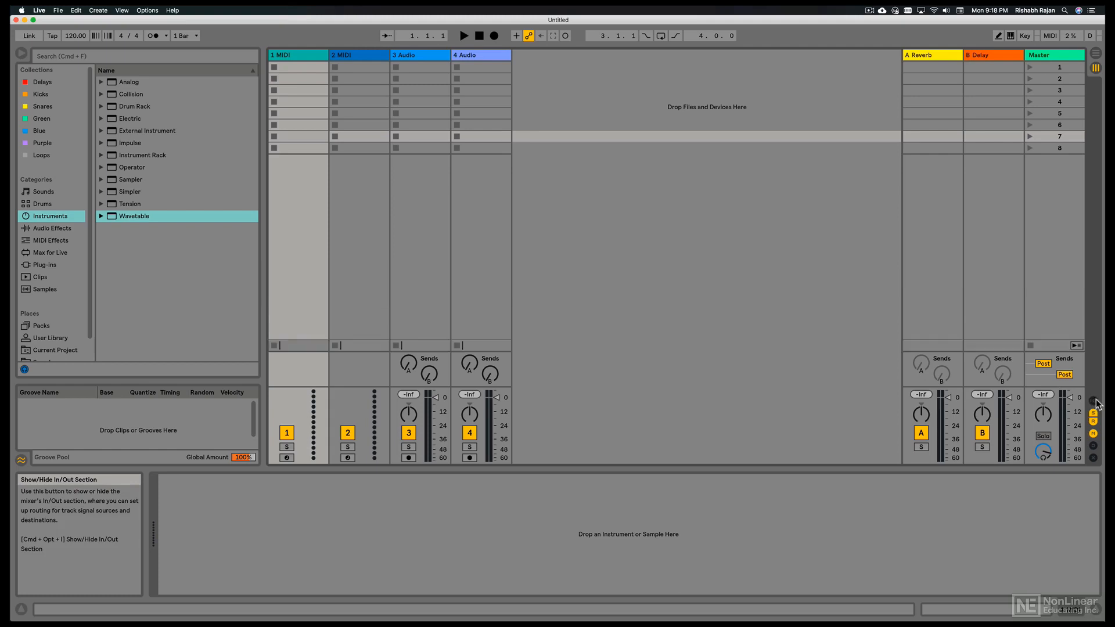
{"action": "left_click", "coordinate": [1094, 401]}
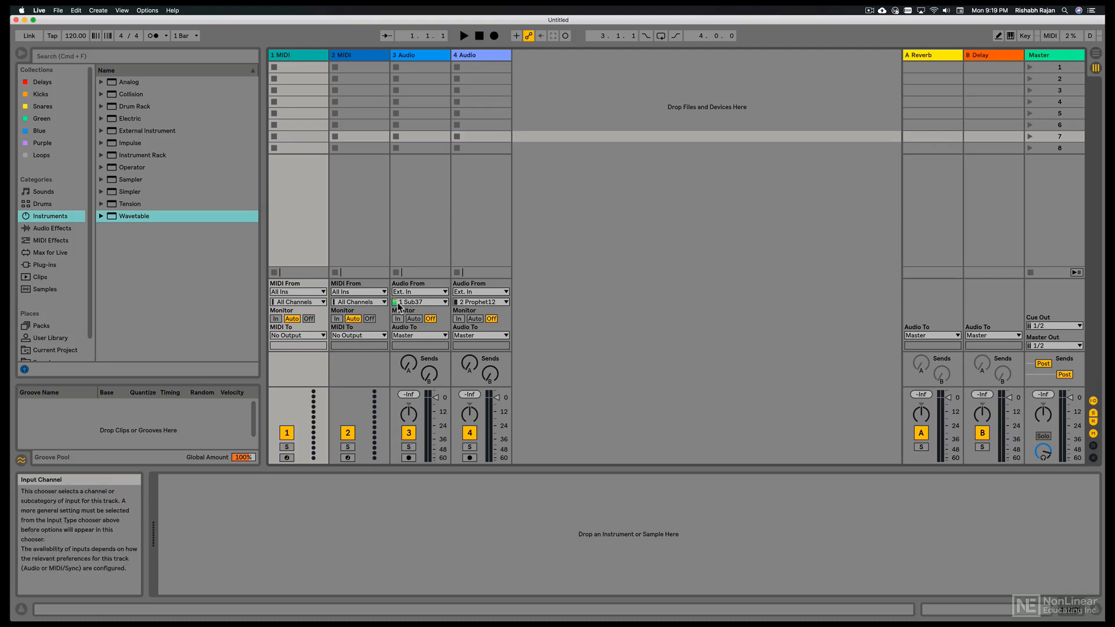
{"action": "left_click", "coordinate": [419, 301]}
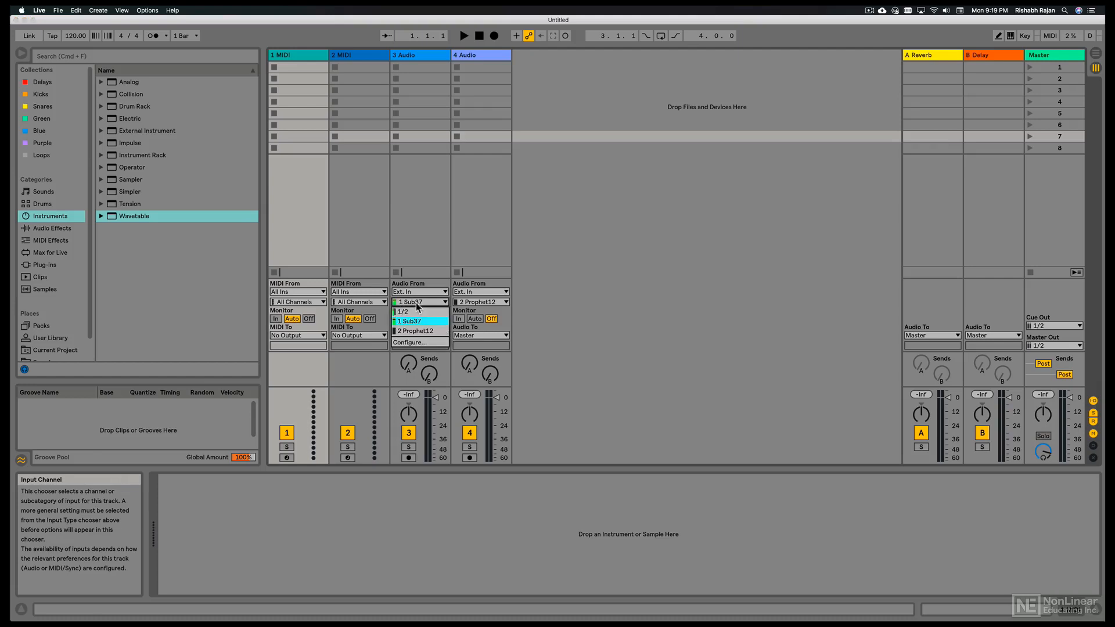
{"action": "left_click", "coordinate": [420, 292]}
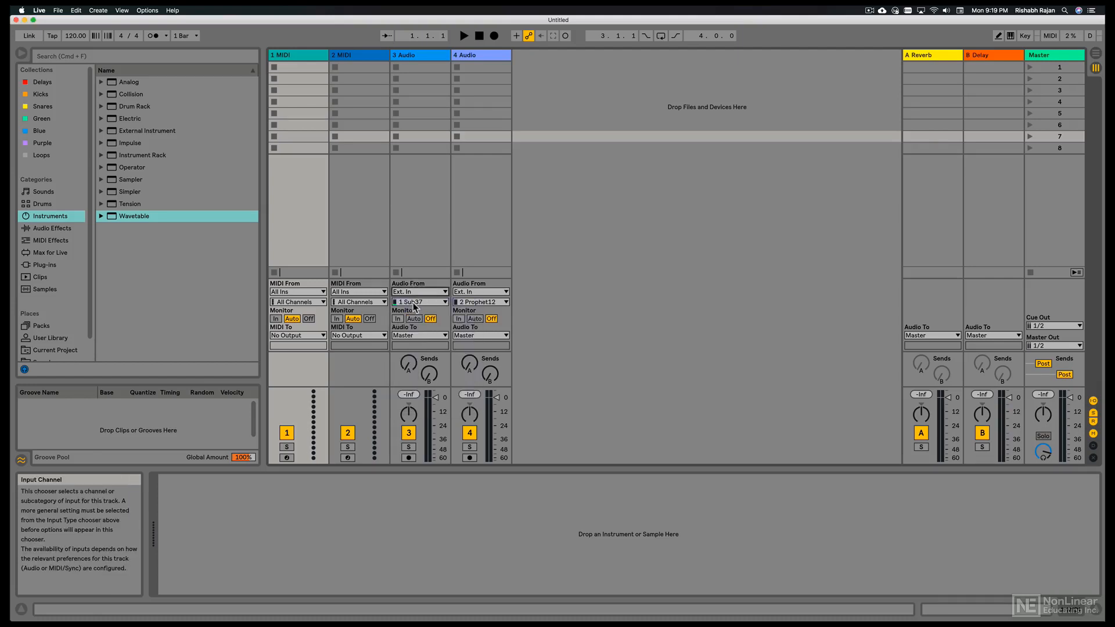
{"action": "left_click", "coordinate": [419, 301]}
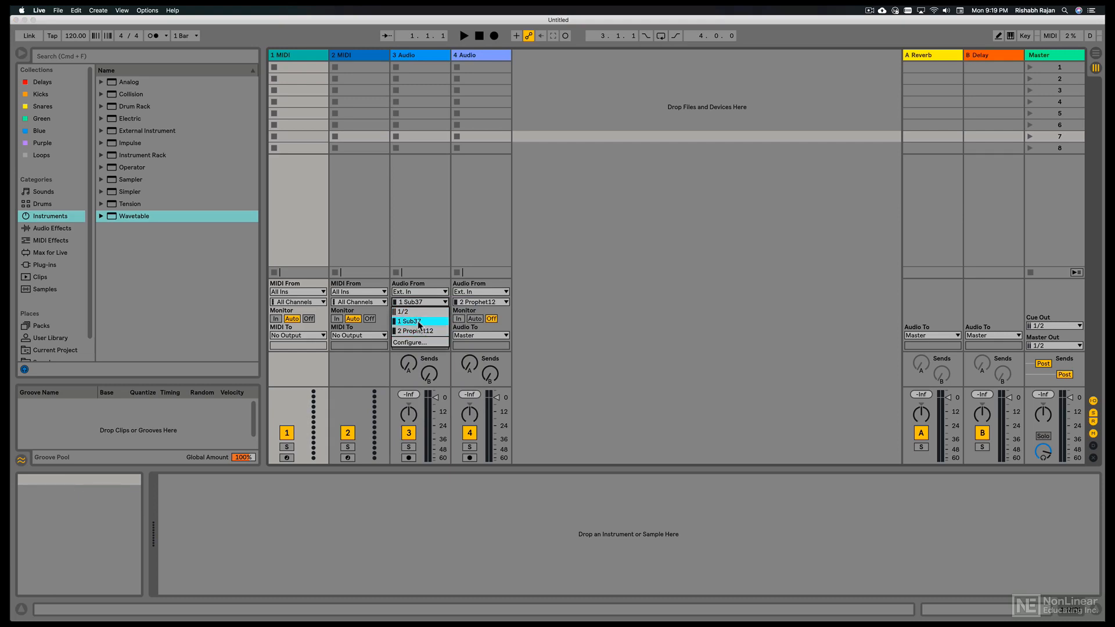
{"action": "left_click", "coordinate": [430, 319]}
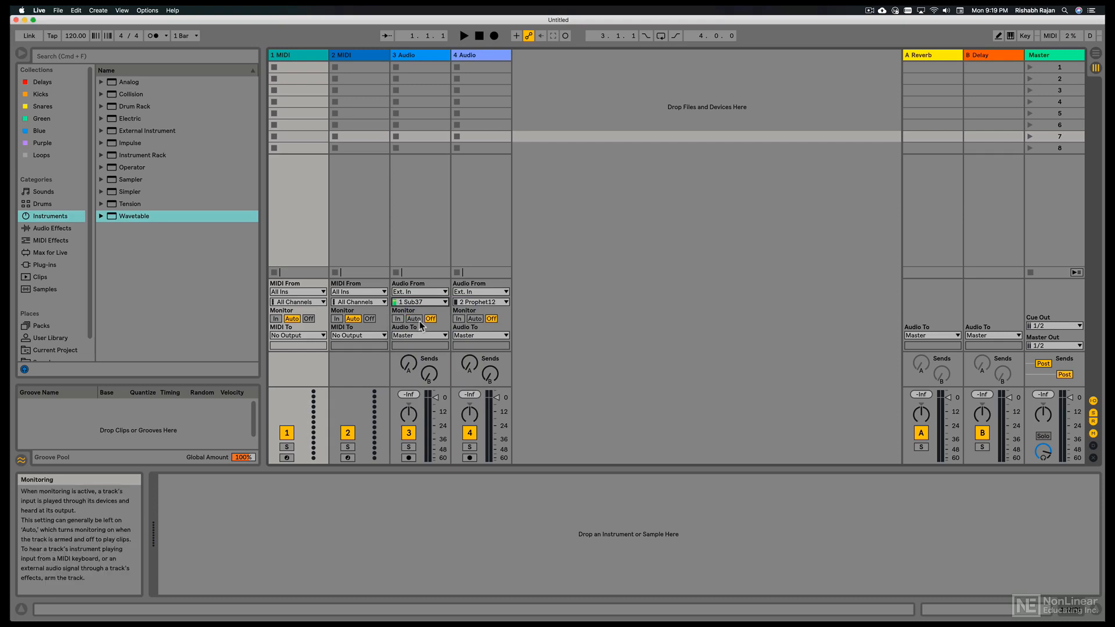
{"action": "mouse_move", "coordinate": [419, 335]}
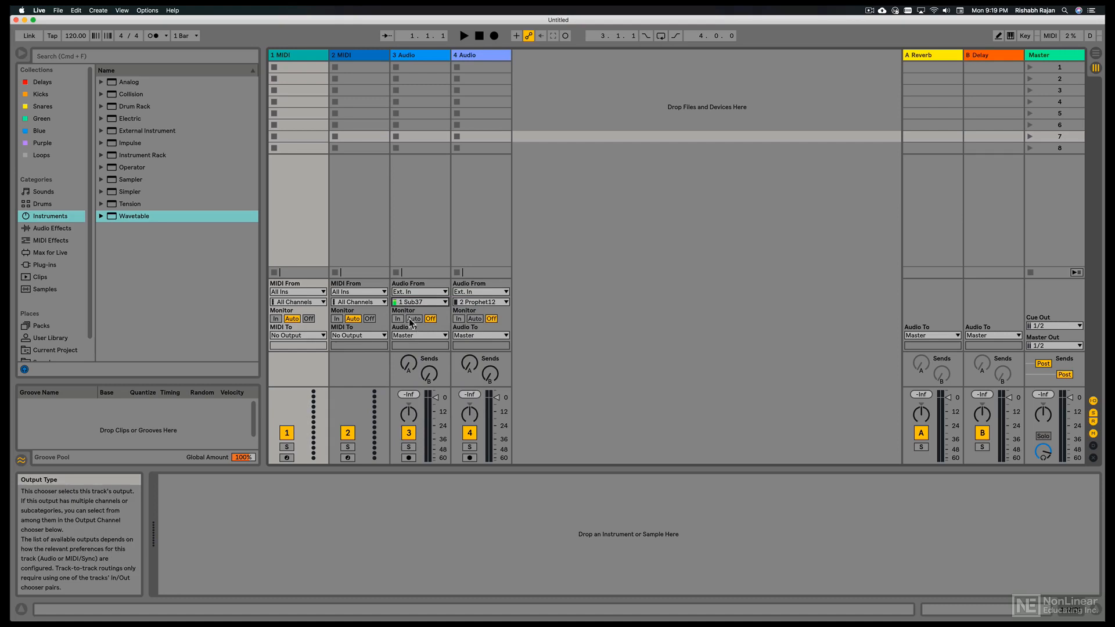
{"action": "mouse_move", "coordinate": [420, 301]}
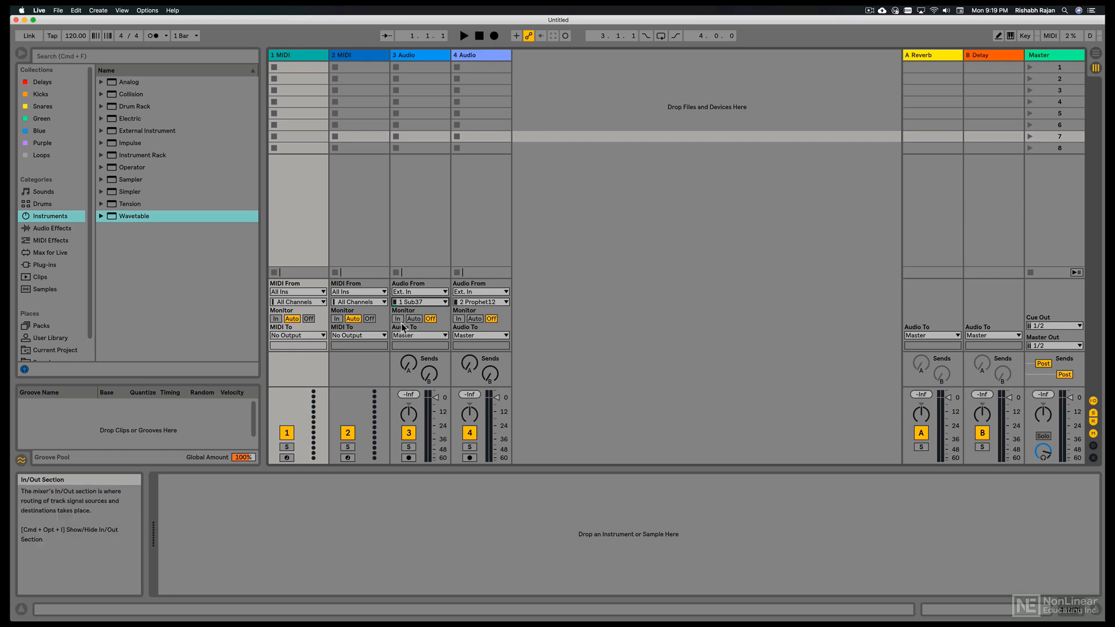
Switch track 3 monitoring to In and back to Auto, then arm track 3.
{"action": "left_click", "coordinate": [399, 319]}
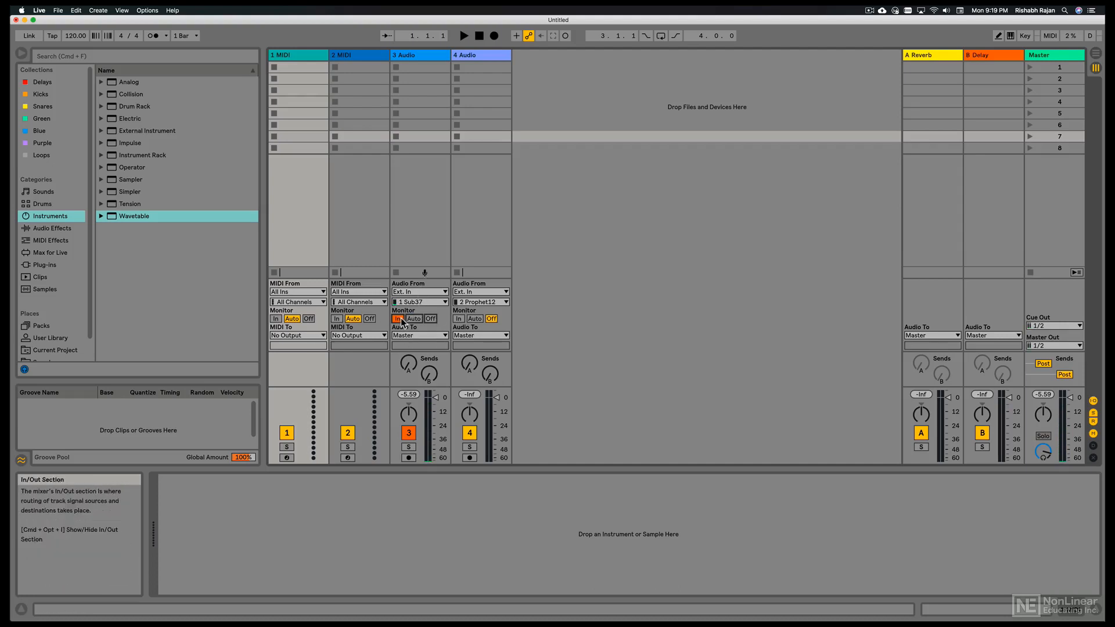
{"action": "left_click", "coordinate": [412, 318]}
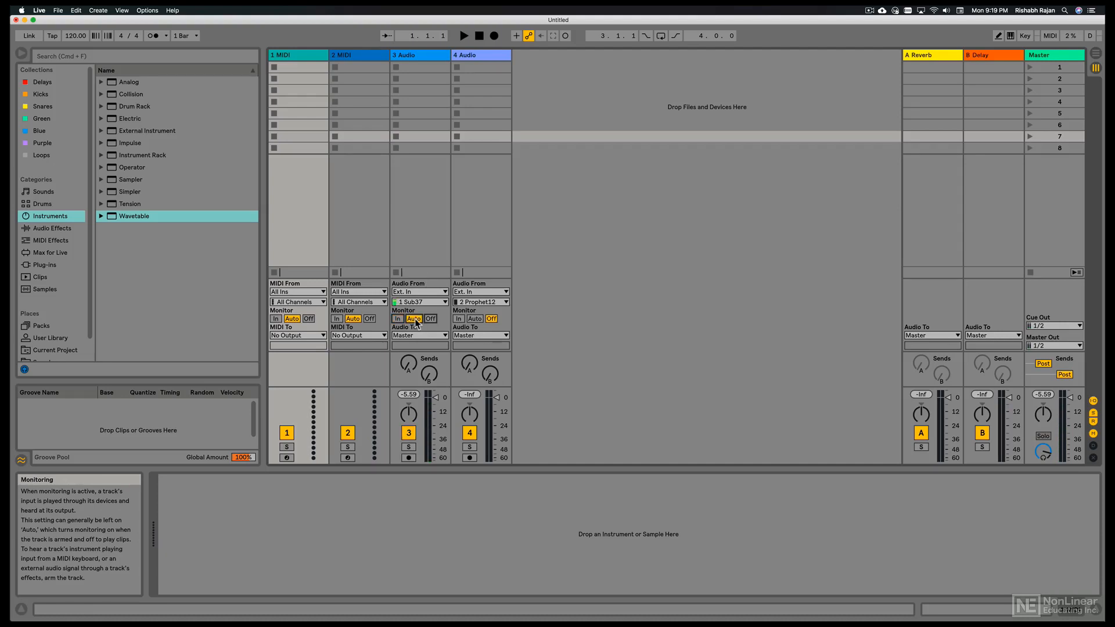
{"action": "mouse_move", "coordinate": [435, 441]}
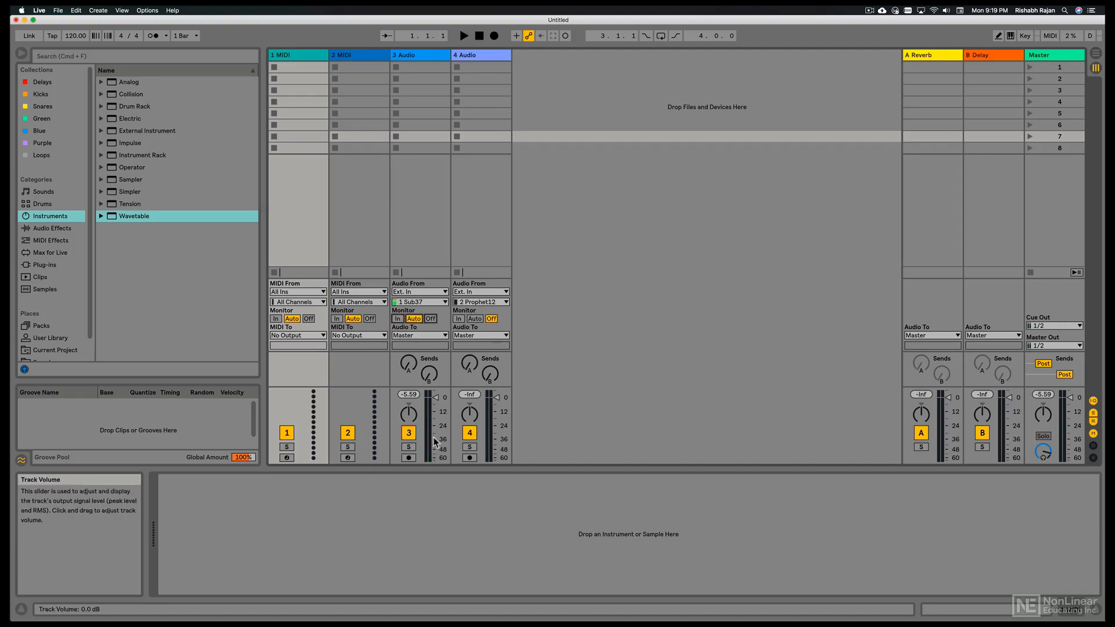
{"action": "left_click", "coordinate": [408, 457]}
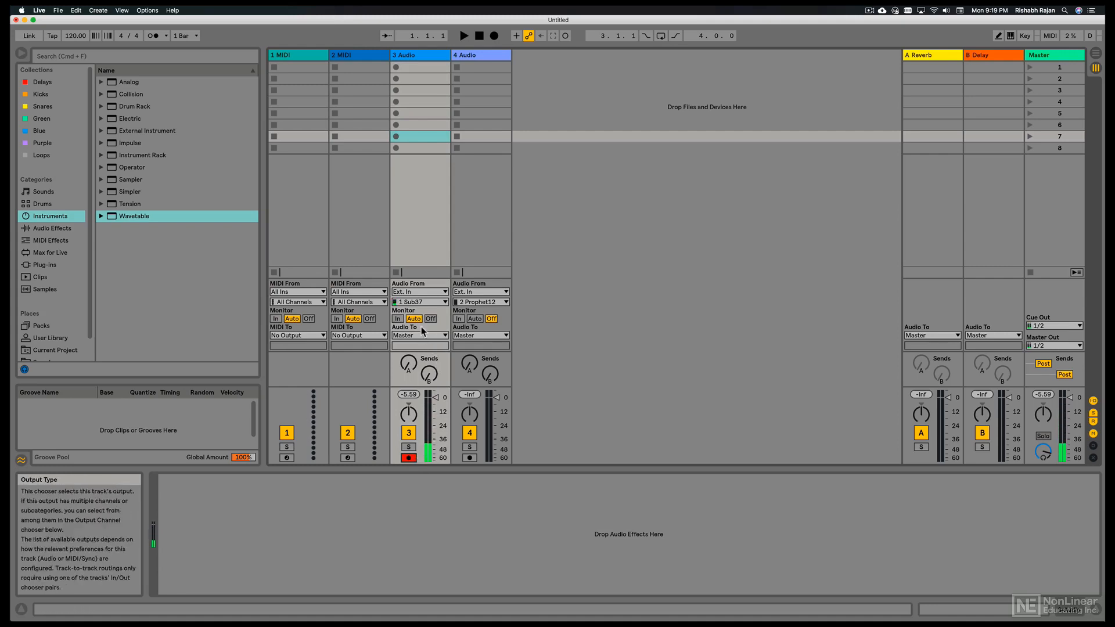
{"action": "mouse_move", "coordinate": [413, 318]}
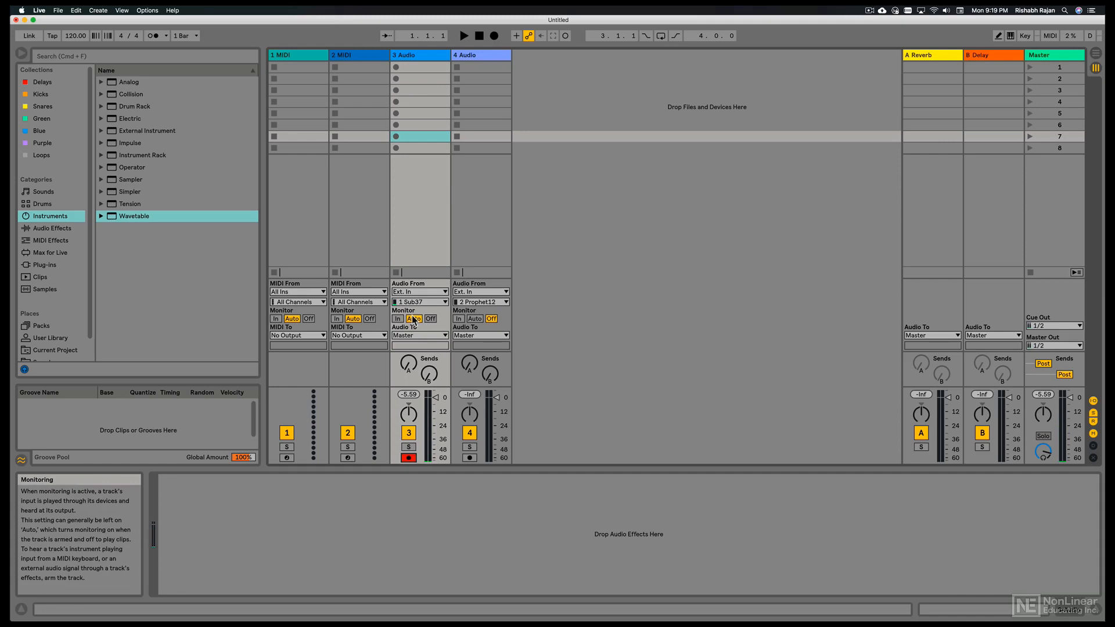
{"action": "mouse_move", "coordinate": [428, 409]}
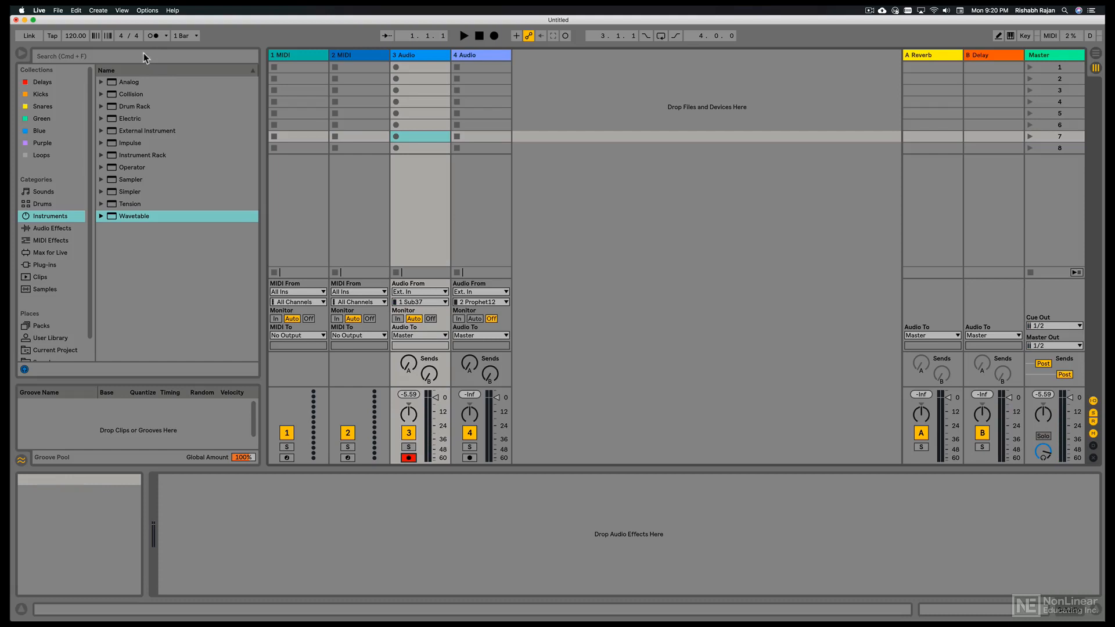
Start playback with the metronome on and adjust its click sound options.
{"action": "left_click", "coordinate": [151, 36]}
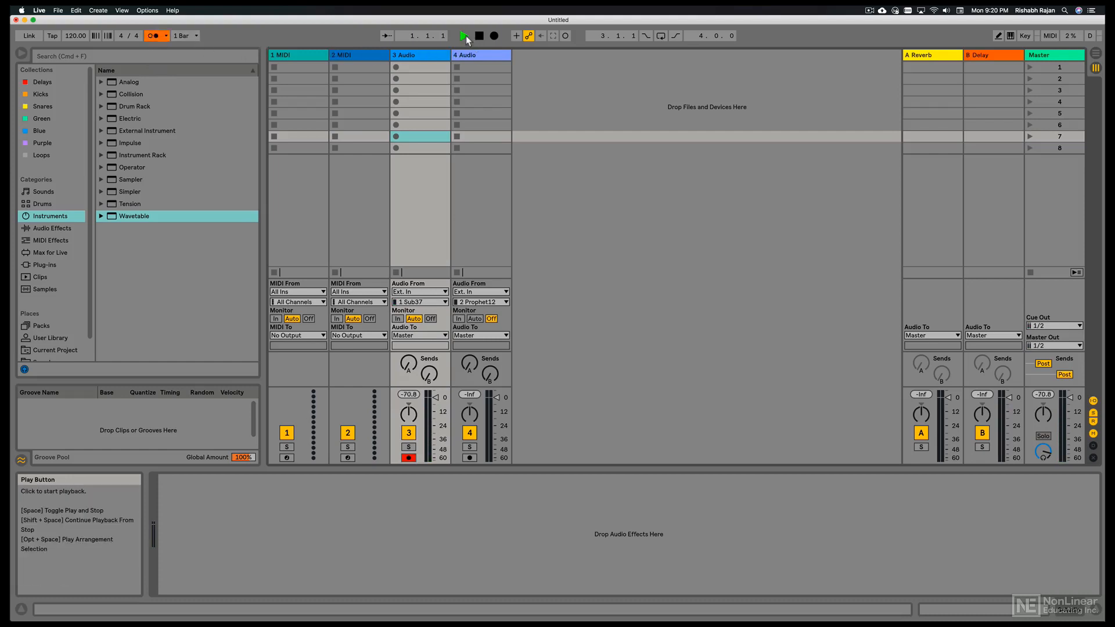
{"action": "left_click", "coordinate": [463, 35]}
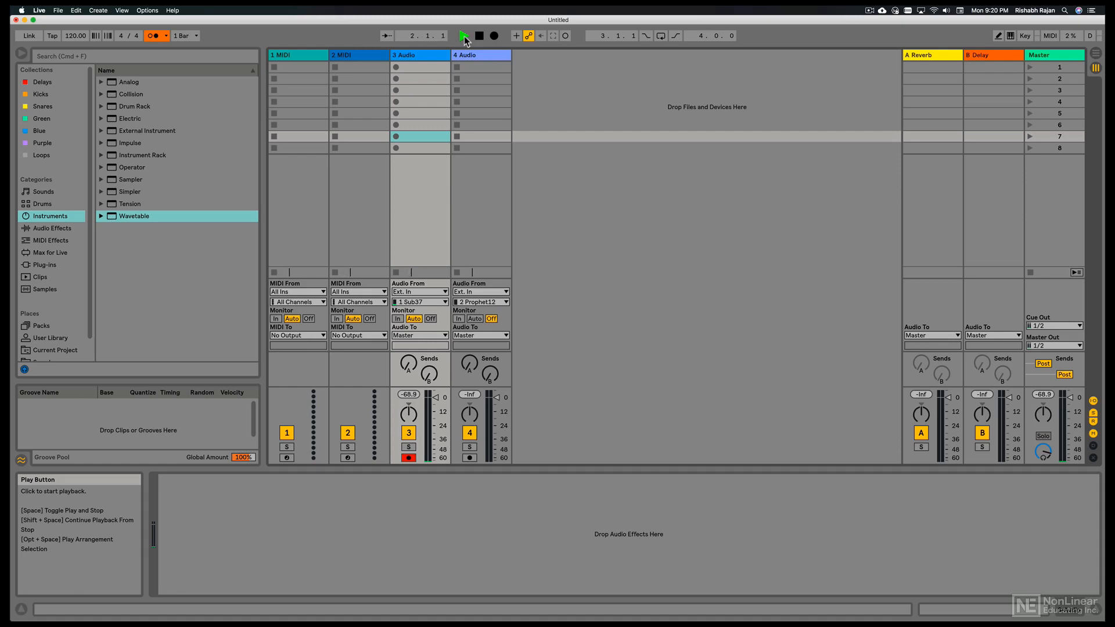
{"action": "left_click", "coordinate": [168, 35]}
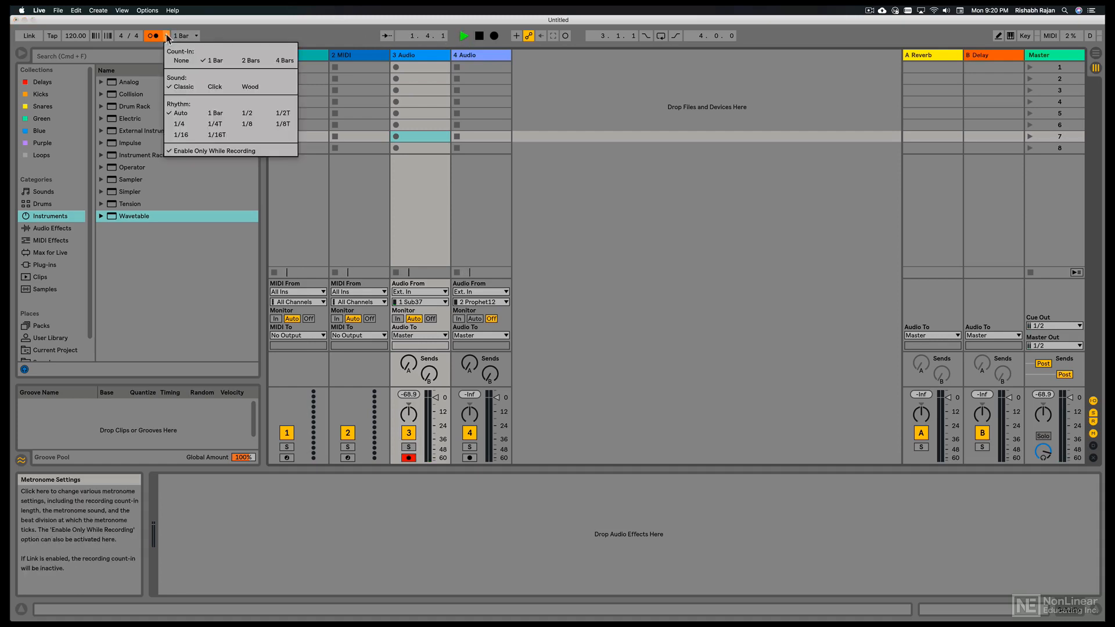
{"action": "mouse_move", "coordinate": [213, 151]}
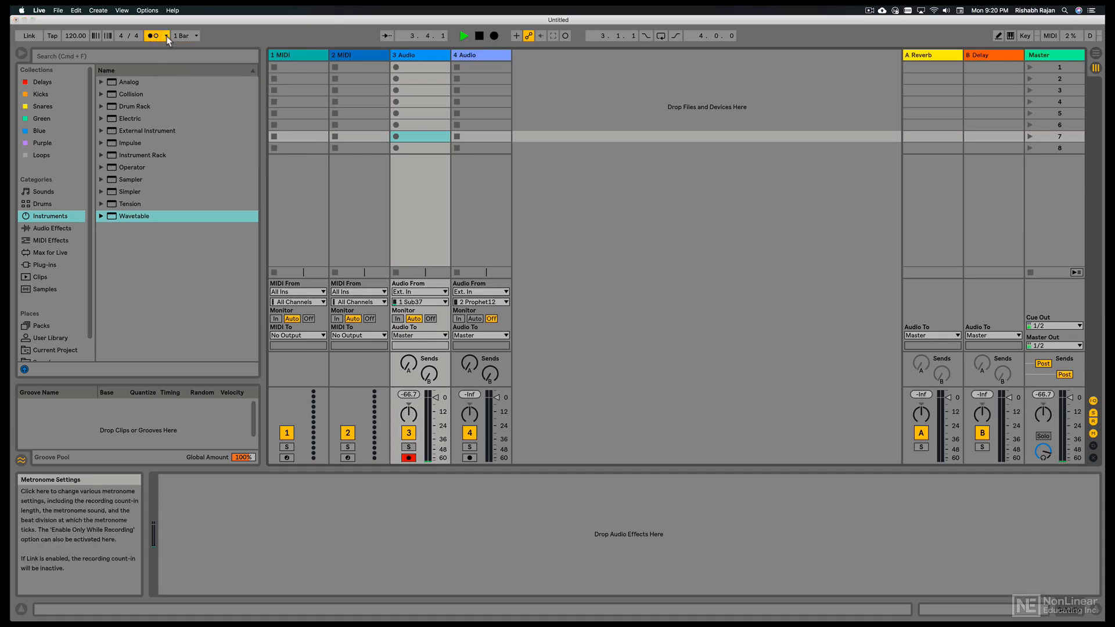
{"action": "left_click", "coordinate": [169, 35]}
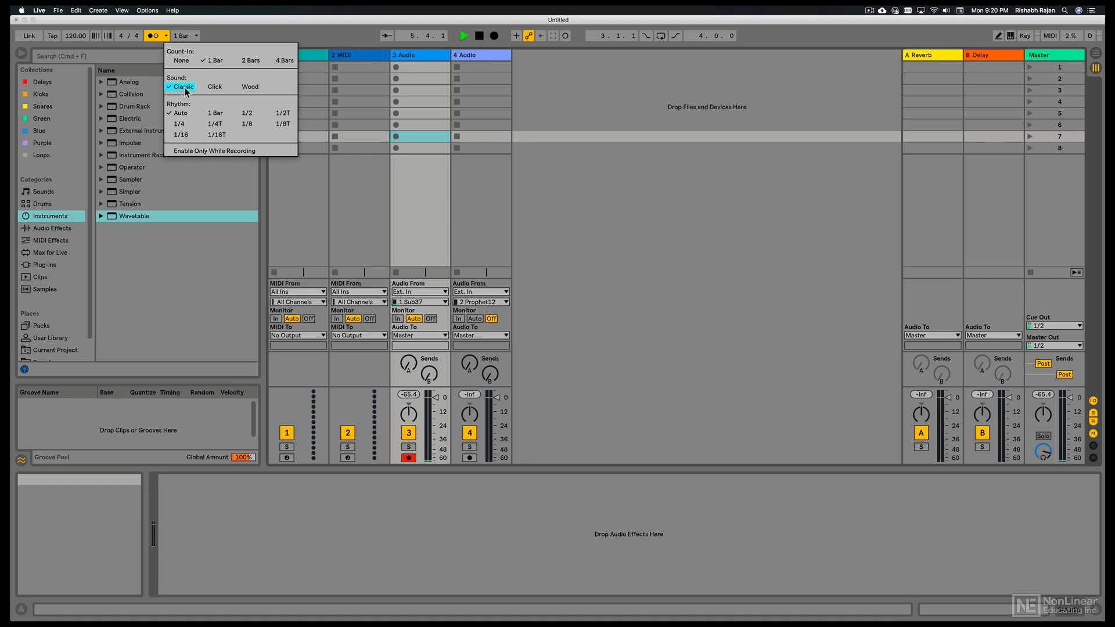
{"action": "left_click", "coordinate": [166, 35]}
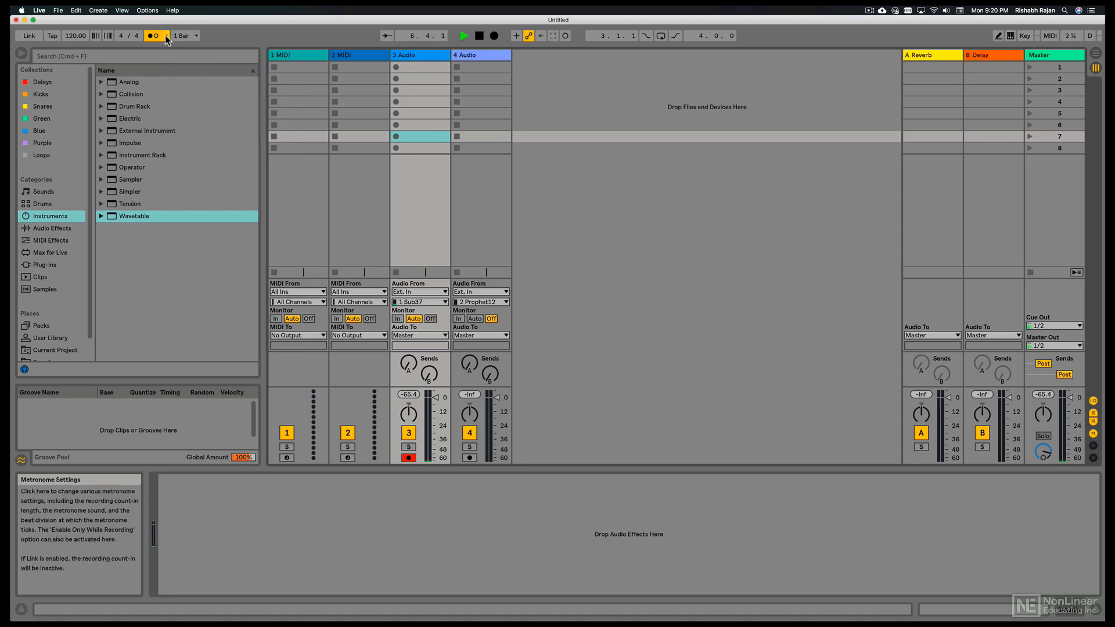
{"action": "left_click", "coordinate": [171, 36]}
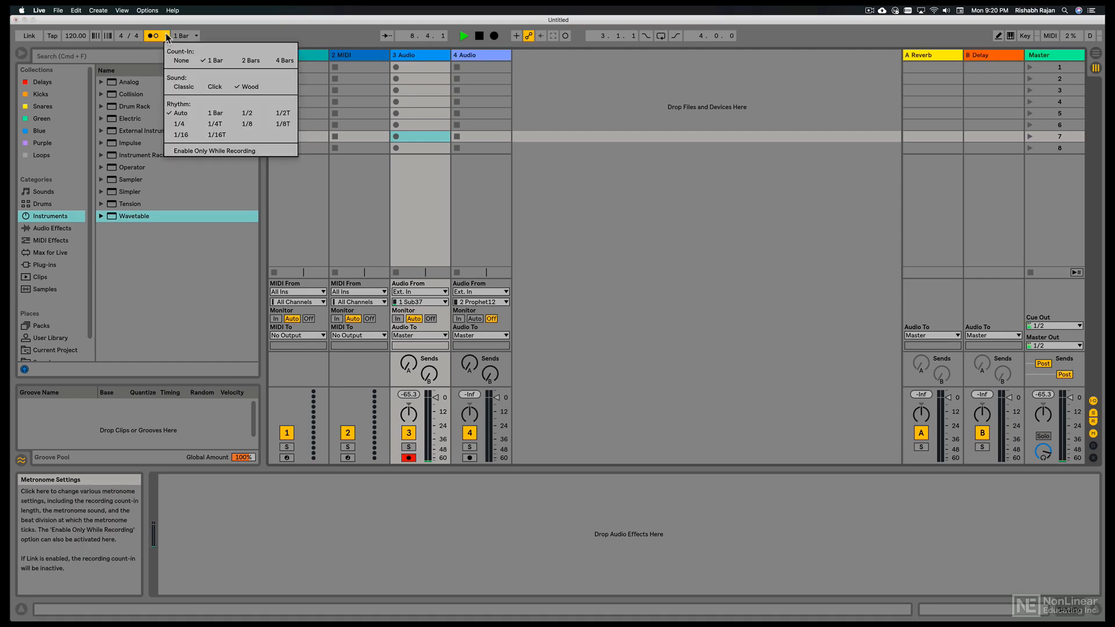
{"action": "left_click", "coordinate": [183, 86]}
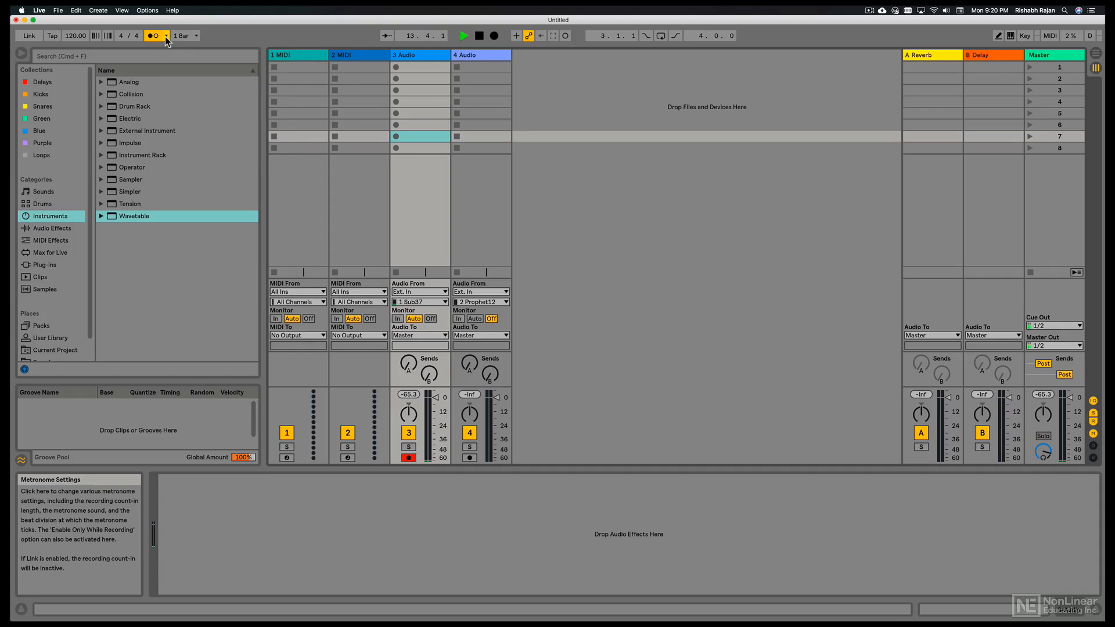
{"action": "left_click", "coordinate": [167, 35]}
{"action": "type", "text": "104"}
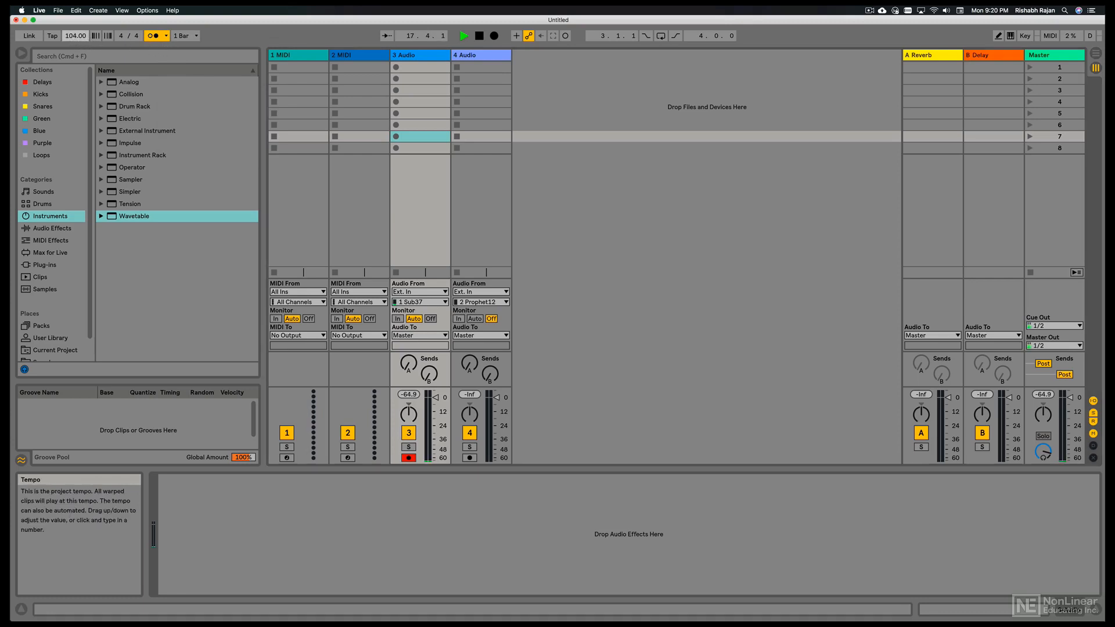
Tap the Tap button in time, settling the tempo near 101 BPM.
{"action": "left_click", "coordinate": [52, 36]}
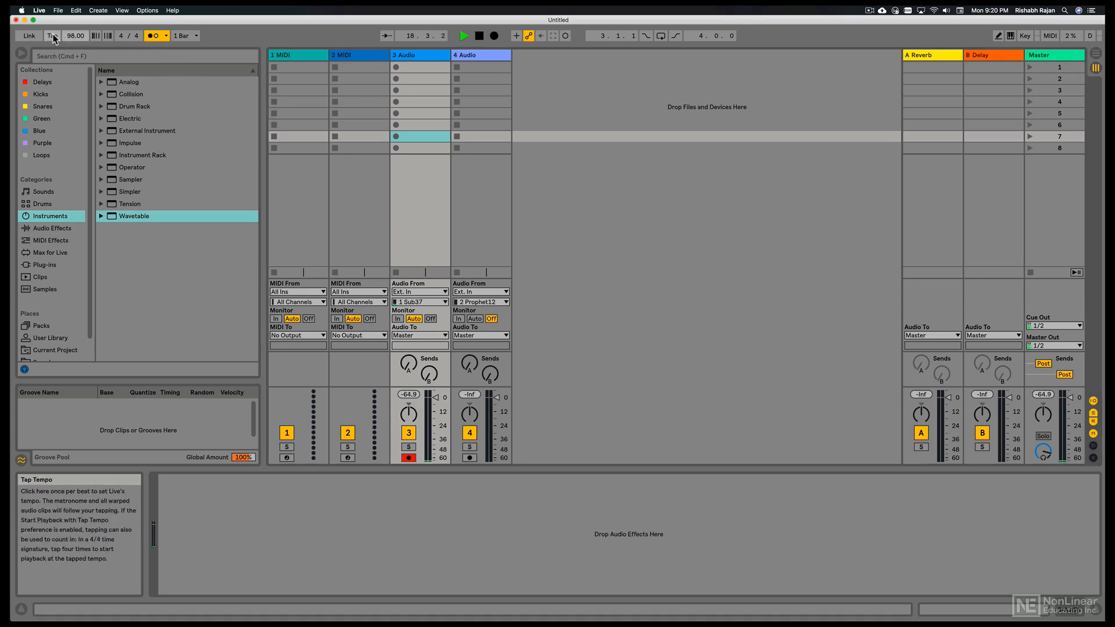
{"action": "left_click", "coordinate": [52, 36]}
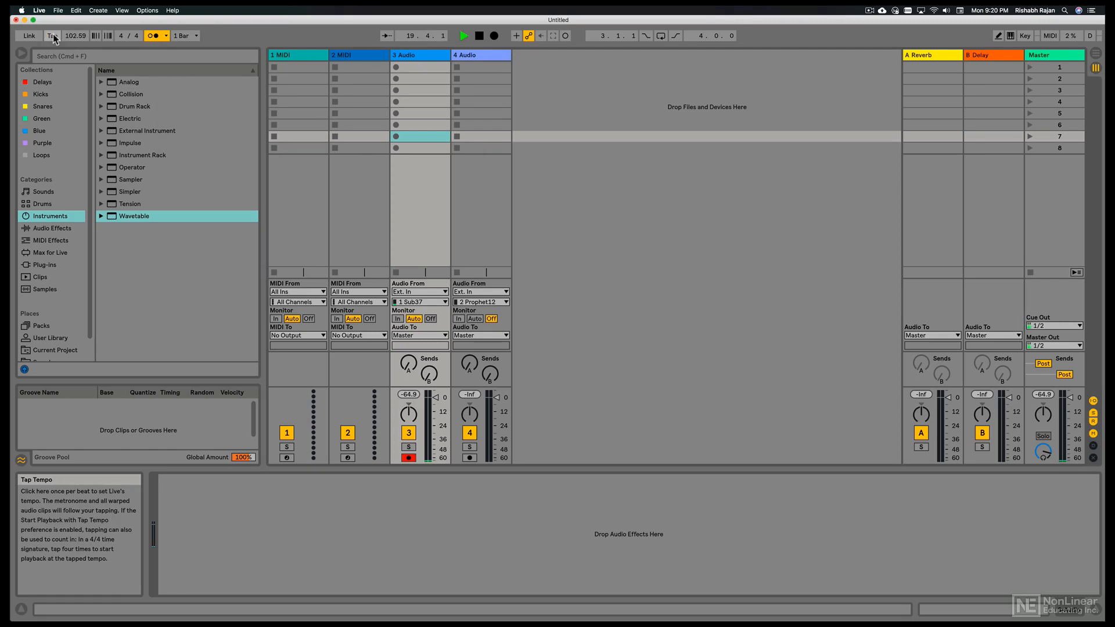
{"action": "left_click", "coordinate": [51, 36]}
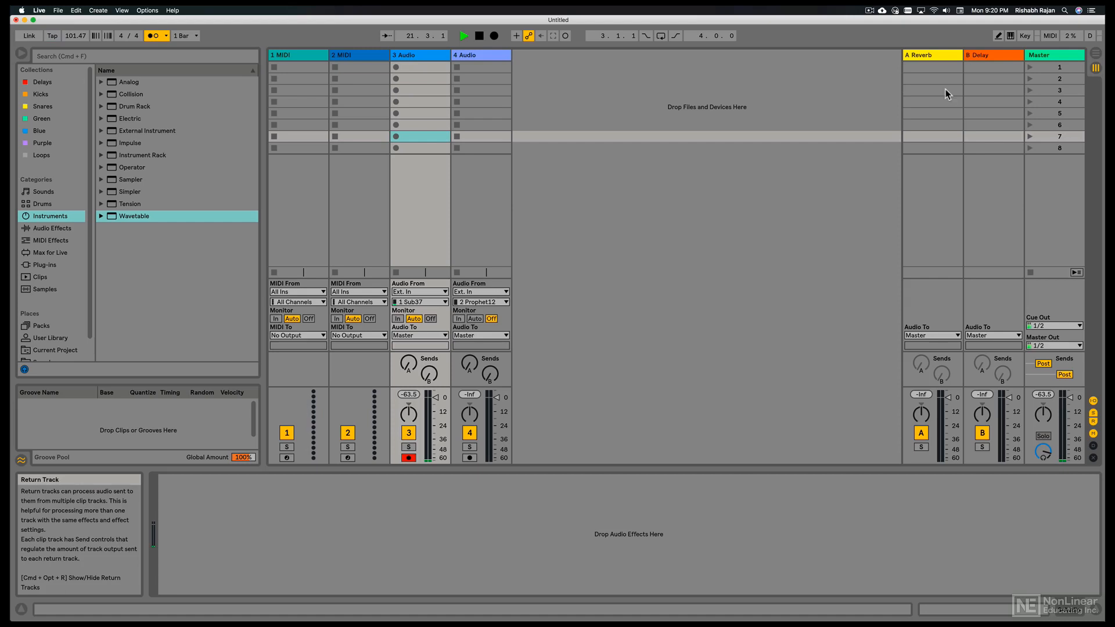
Toggle Key Map mode on and off, tap again, and drag the tempo to 92 BPM.
{"action": "left_click", "coordinate": [1024, 36]}
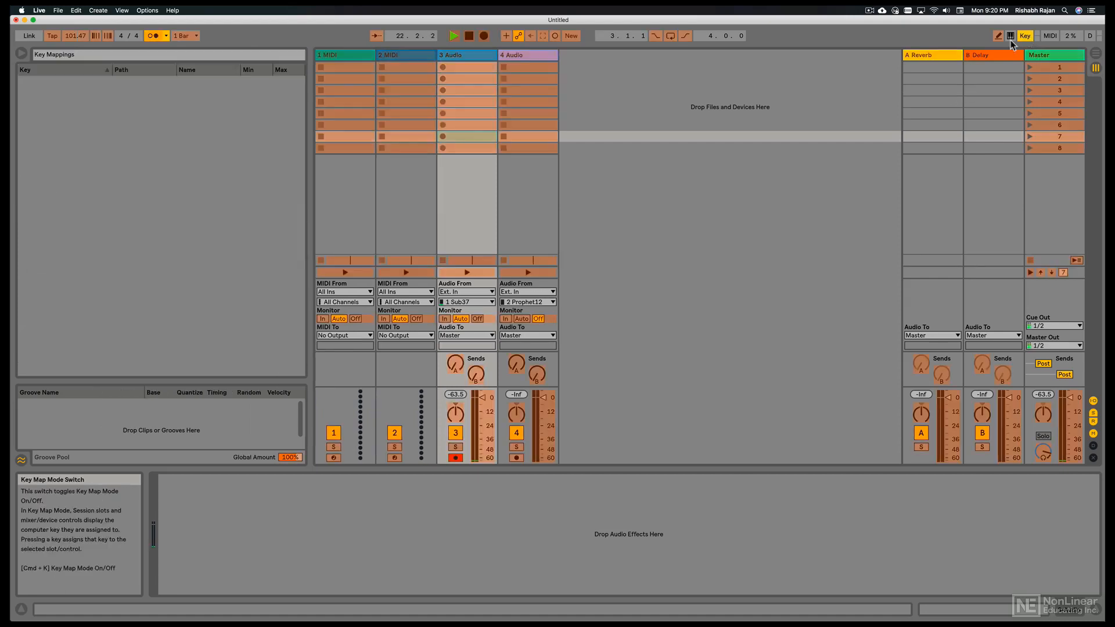
{"action": "left_click", "coordinate": [51, 36]}
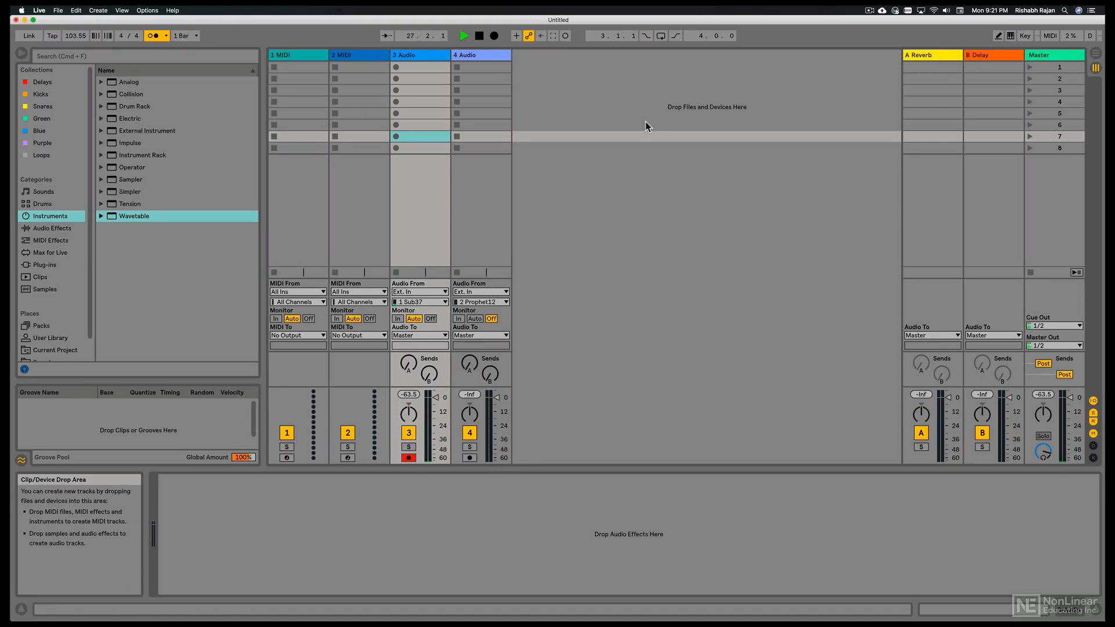
{"action": "left_click", "coordinate": [52, 35]}
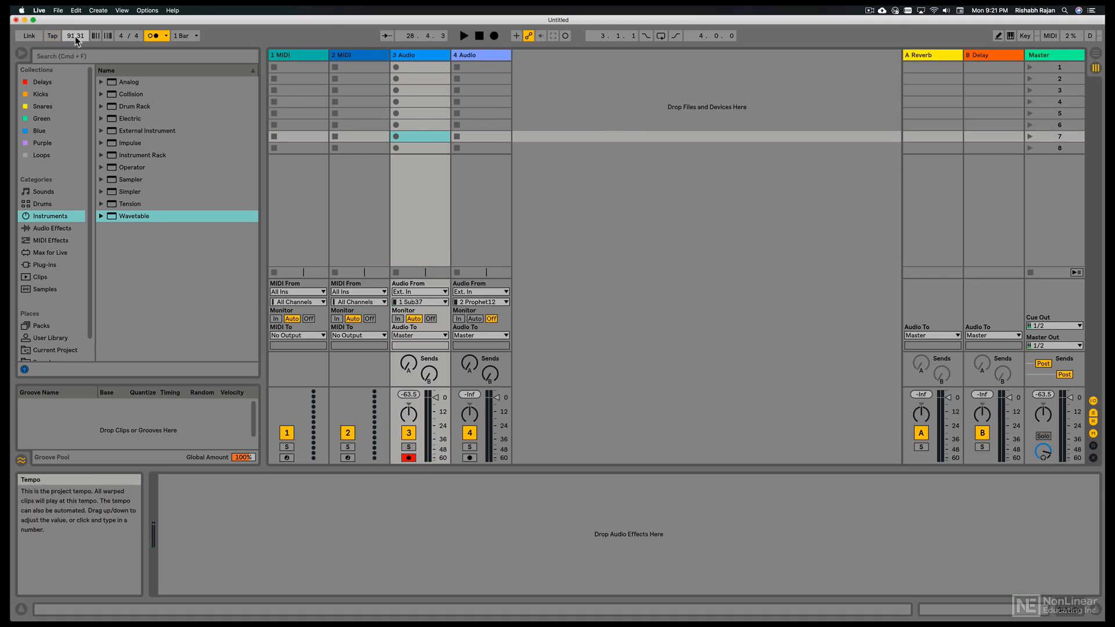
{"action": "left_click_drag", "start_coordinate": [75, 35], "coordinate": [75, 29]}
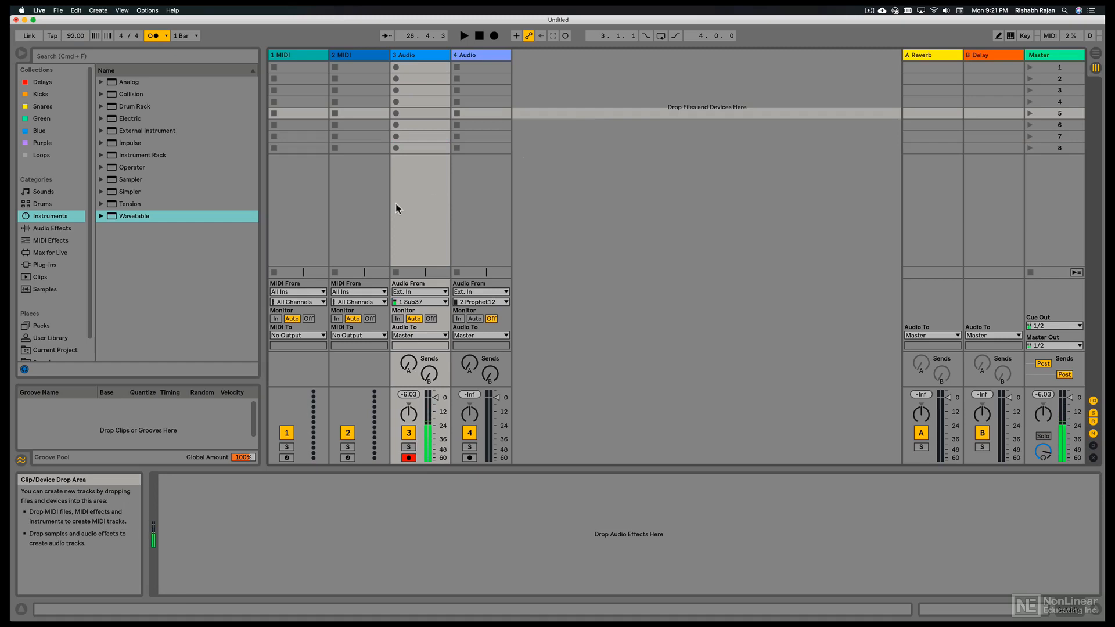
Preview 92 BOUNCER FULL.wav from Loops, drop it in track 4's first slot, and launch it.
{"action": "left_click", "coordinate": [40, 156]}
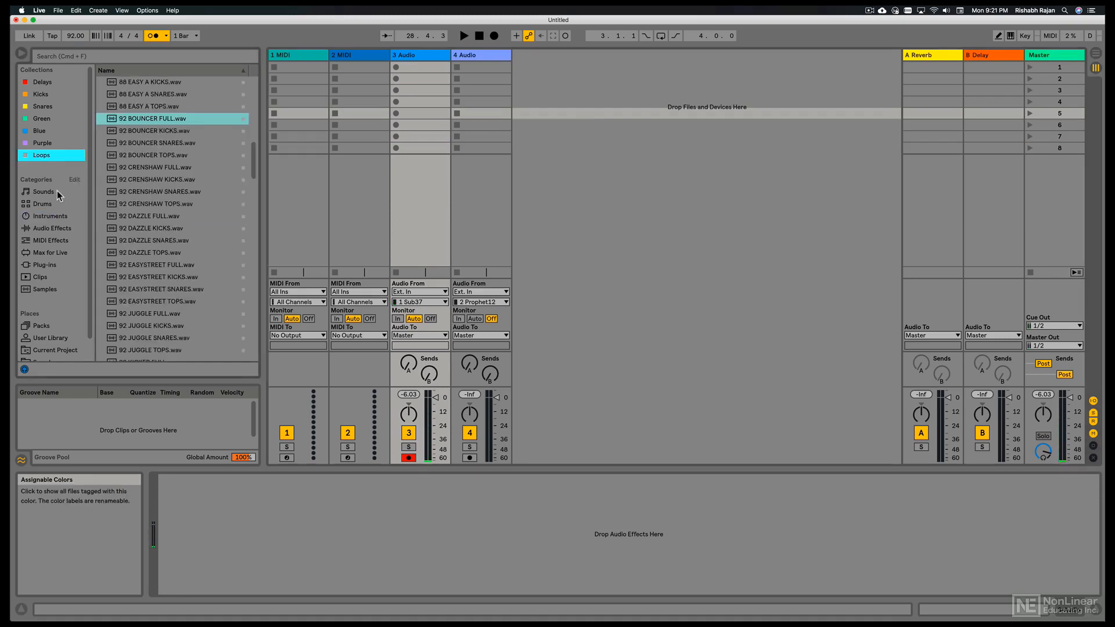
{"action": "left_click", "coordinate": [153, 118]}
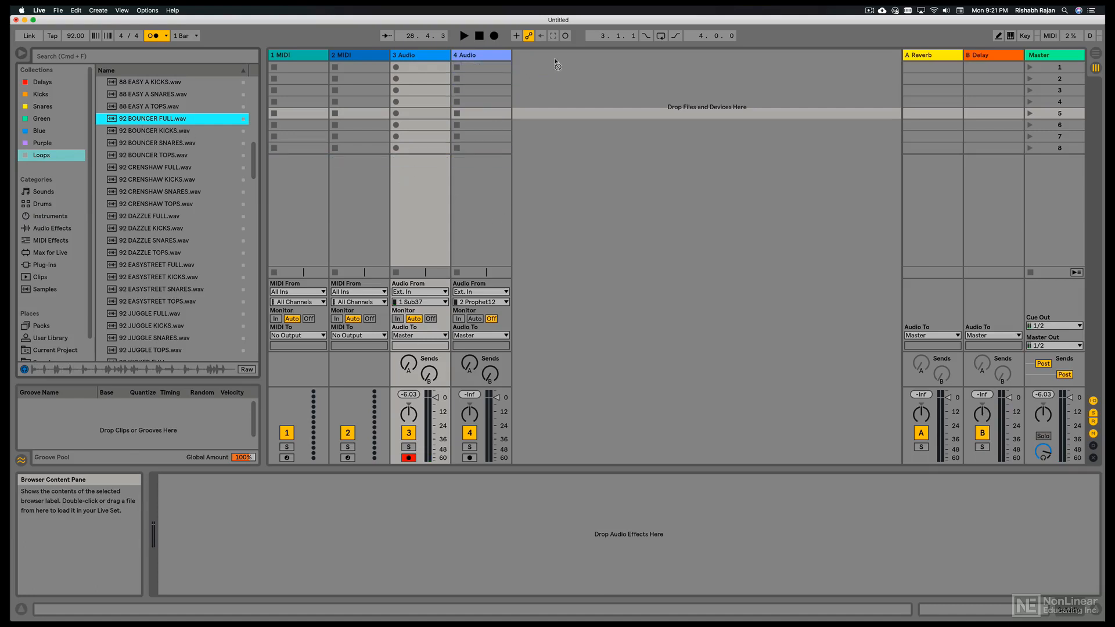
{"action": "left_click_drag", "start_coordinate": [152, 118], "coordinate": [541, 67]}
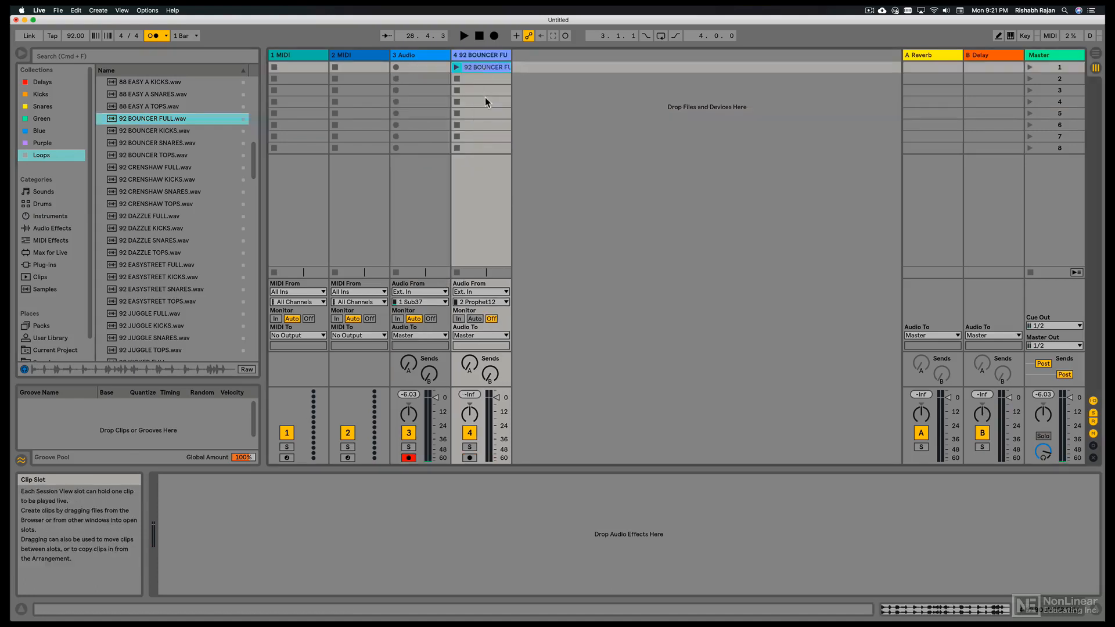
{"action": "left_click", "coordinate": [486, 67]}
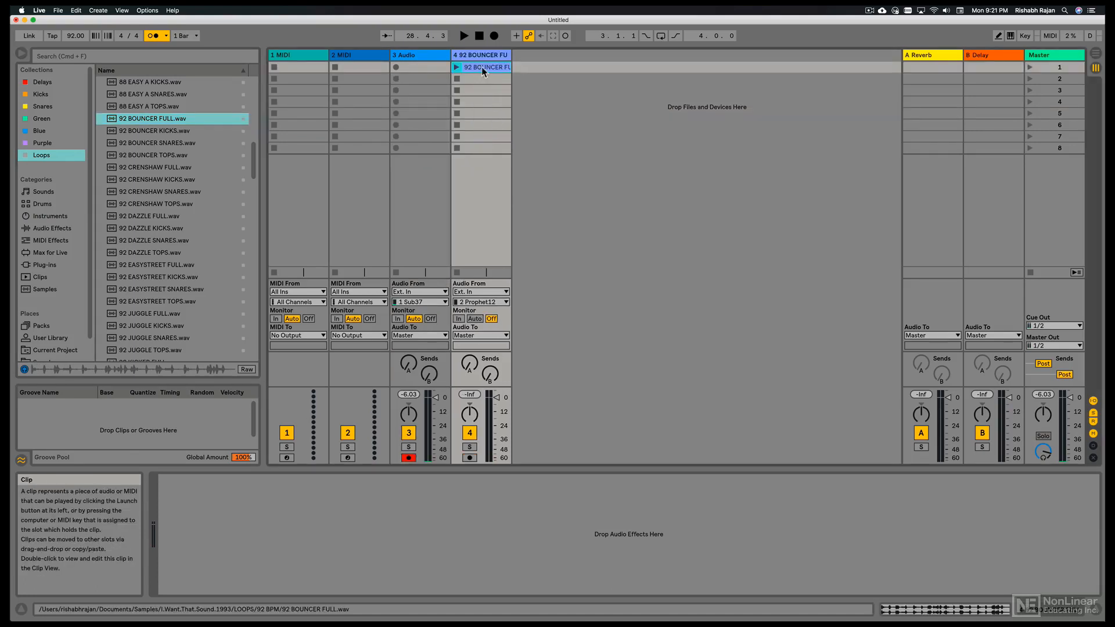
{"action": "mouse_move", "coordinate": [456, 67]}
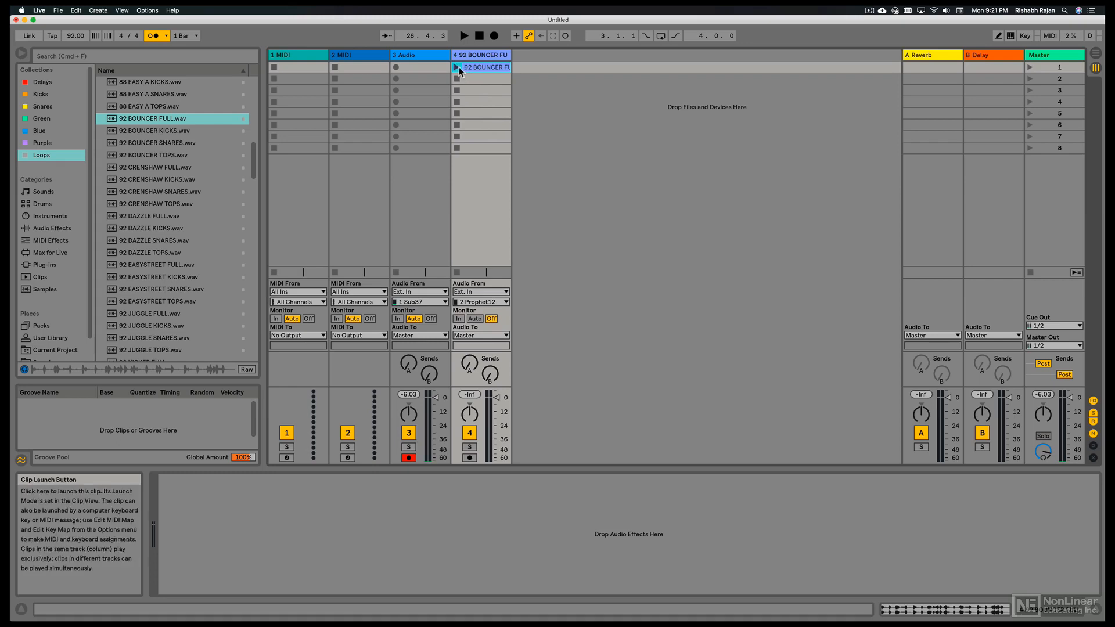
{"action": "left_click", "coordinate": [457, 67]}
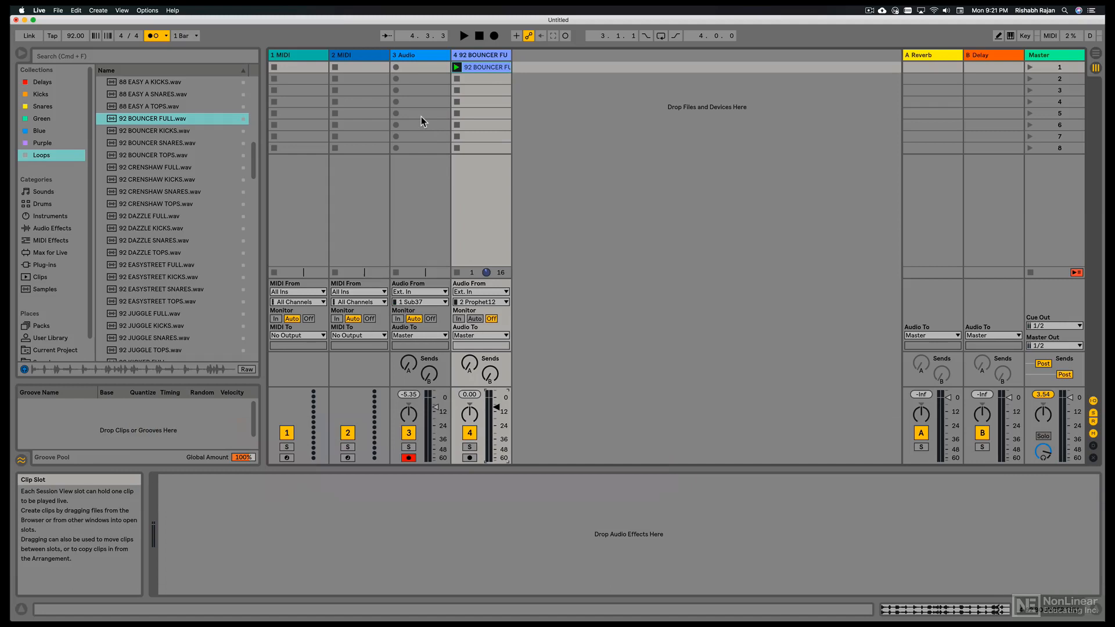
{"action": "mouse_move", "coordinate": [399, 156]}
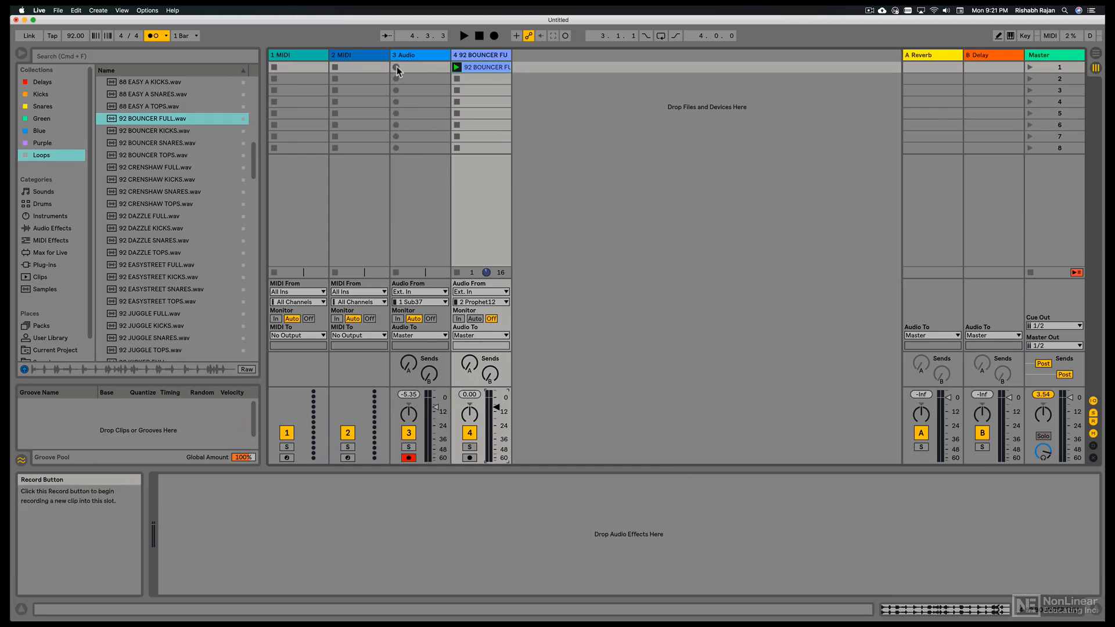
Record the Sub37 take 3-Audio 1 into track 3's first clip slot.
{"action": "left_click", "coordinate": [419, 67]}
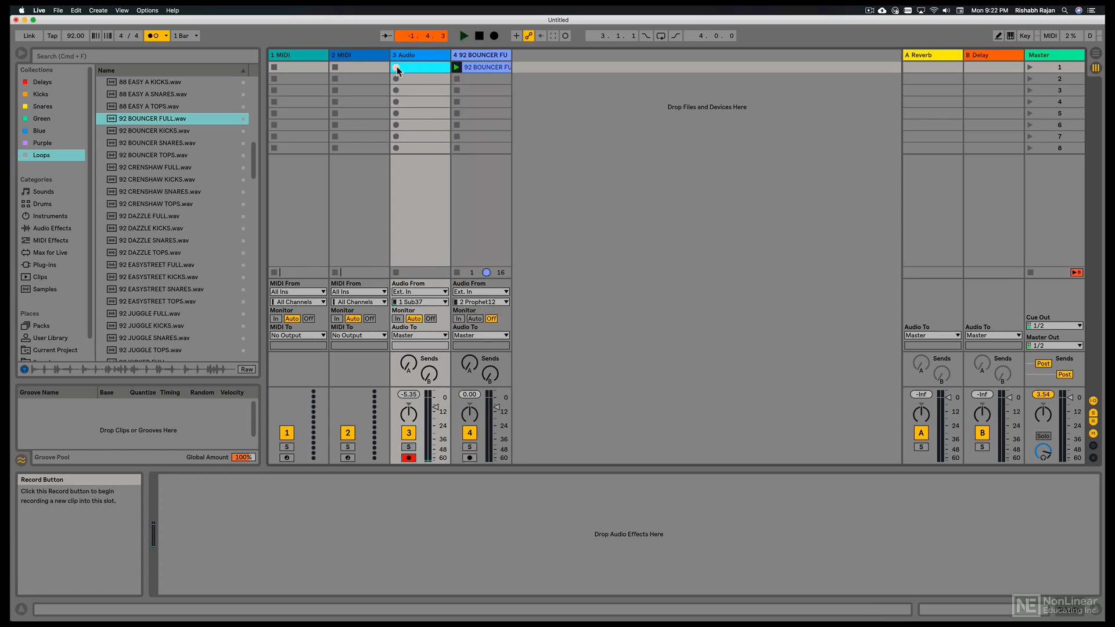
{"action": "left_click", "coordinate": [398, 67]}
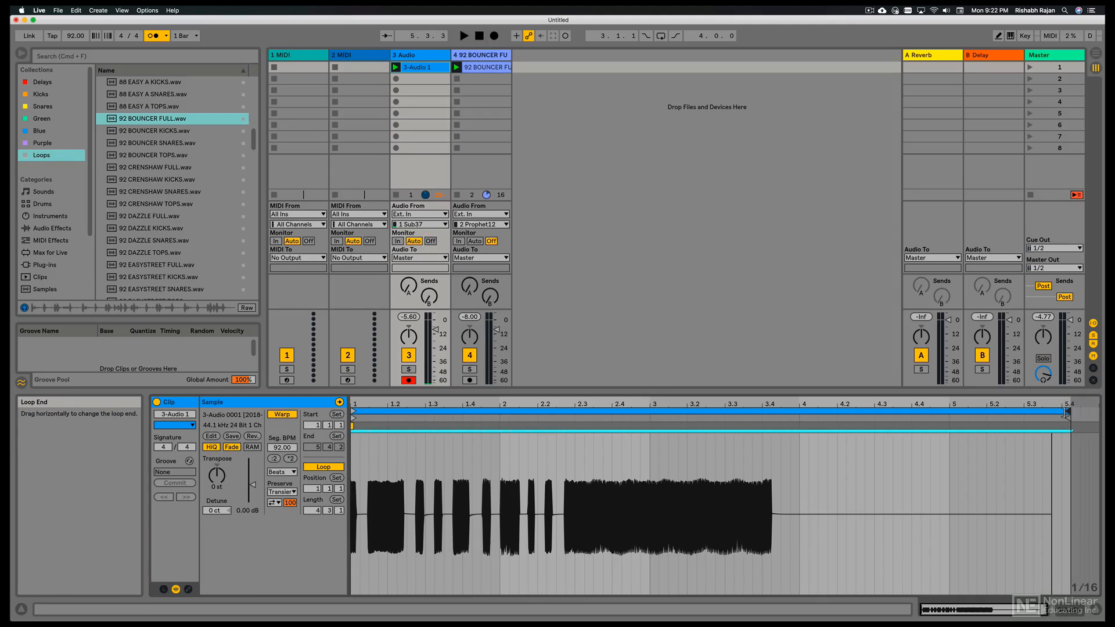
Drag the first clip's loop end marker left to a 2-bar loop and relaunch it.
{"action": "left_click_drag", "start_coordinate": [1065, 412], "coordinate": [786, 411]}
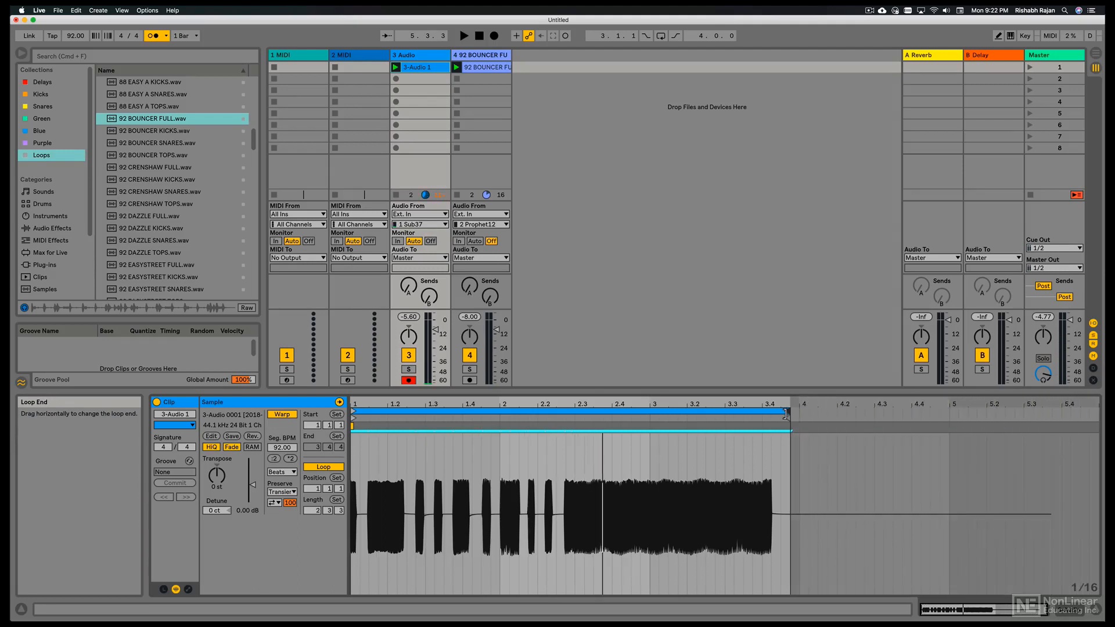
{"action": "left_click_drag", "start_coordinate": [788, 412], "coordinate": [672, 412]}
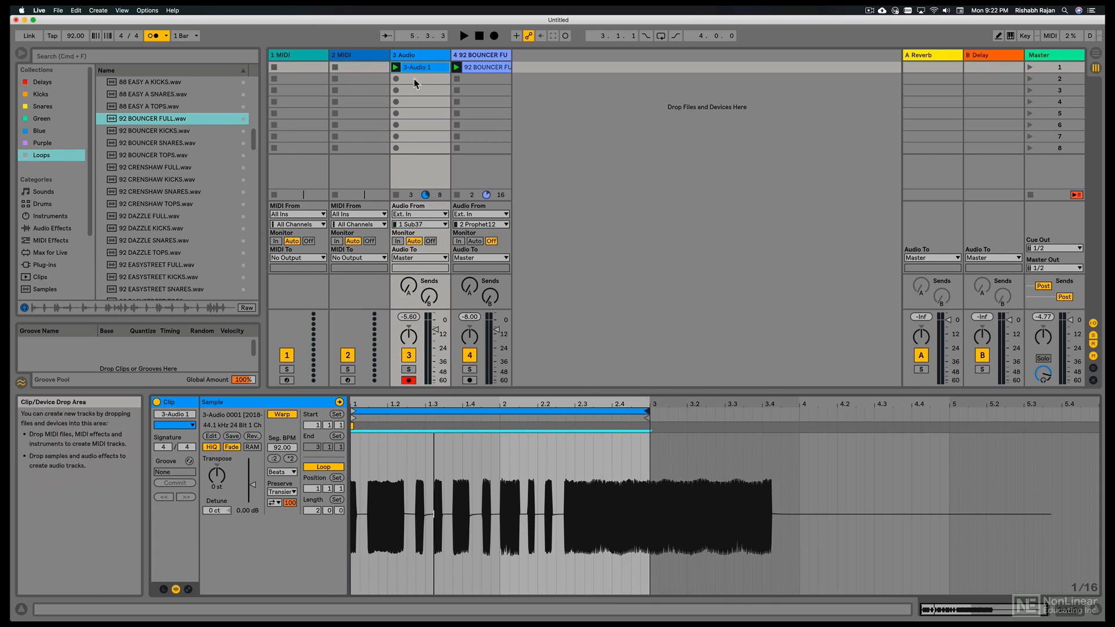
{"action": "left_click", "coordinate": [395, 66]}
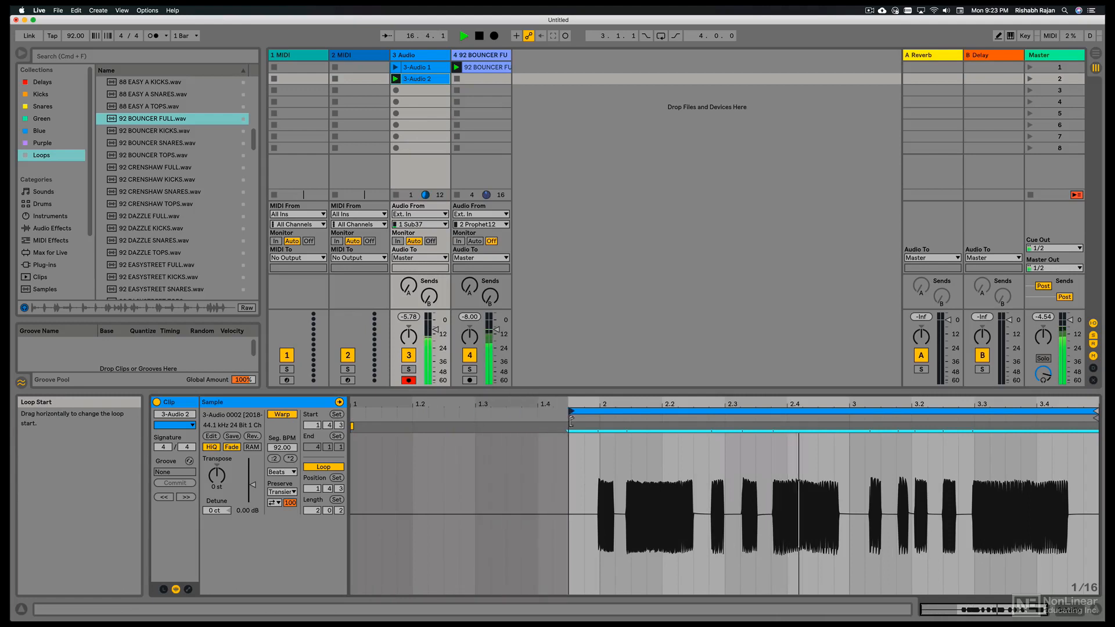
Drag the 3-Audio 2 loop start marker to bar 2.
{"action": "left_click_drag", "start_coordinate": [601, 430], "coordinate": [1071, 430]}
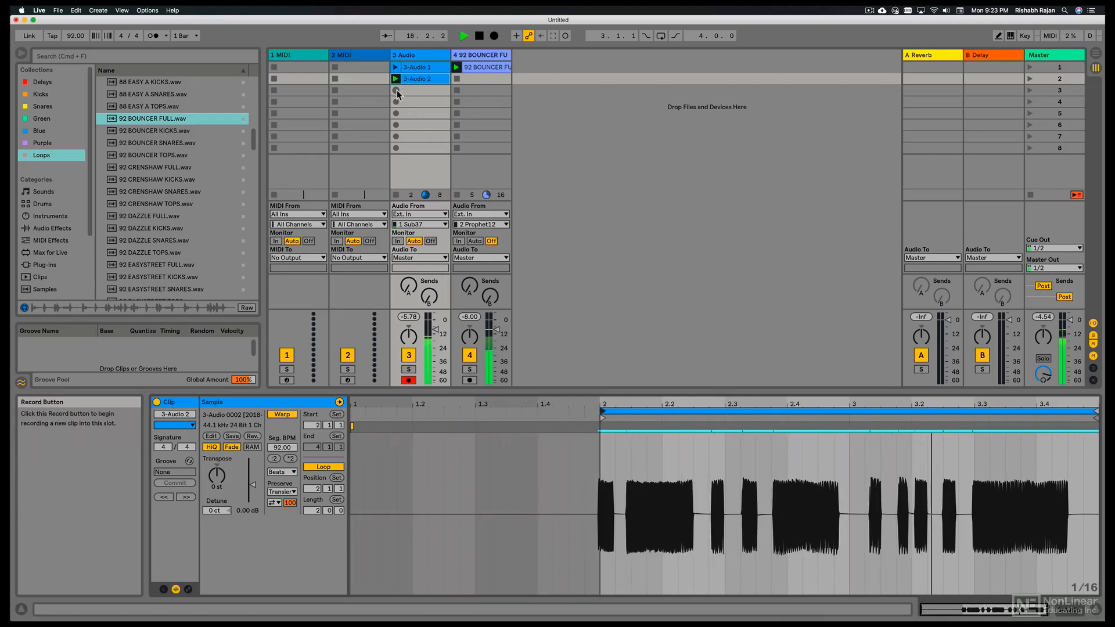
Record take 3-Audio 3 into track 3's third clip slot.
{"action": "left_click", "coordinate": [397, 91]}
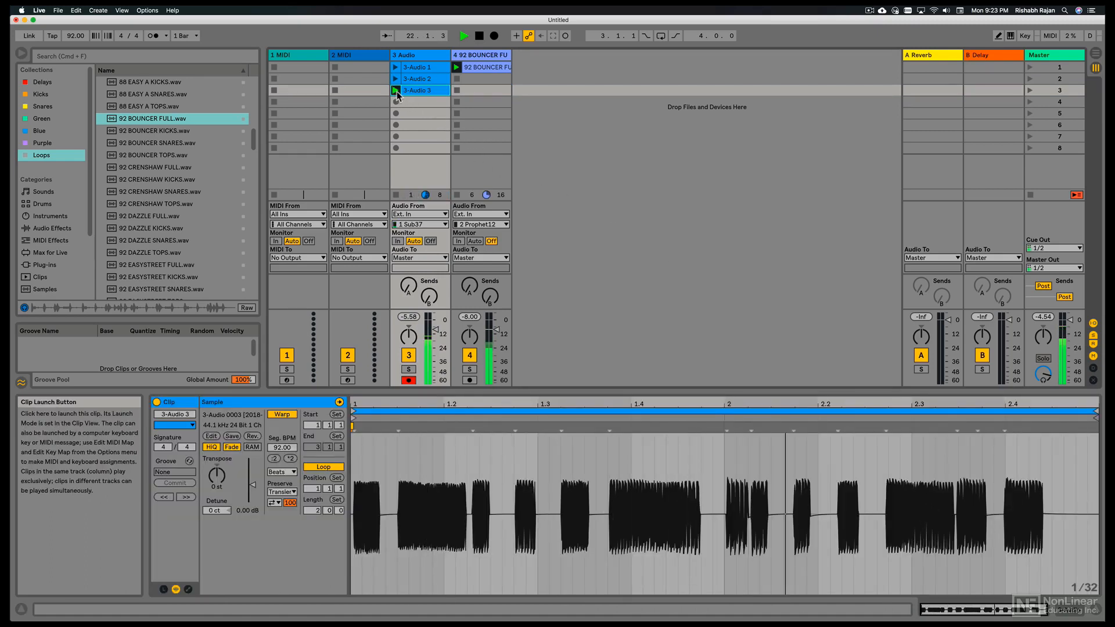
{"action": "left_click", "coordinate": [396, 91]}
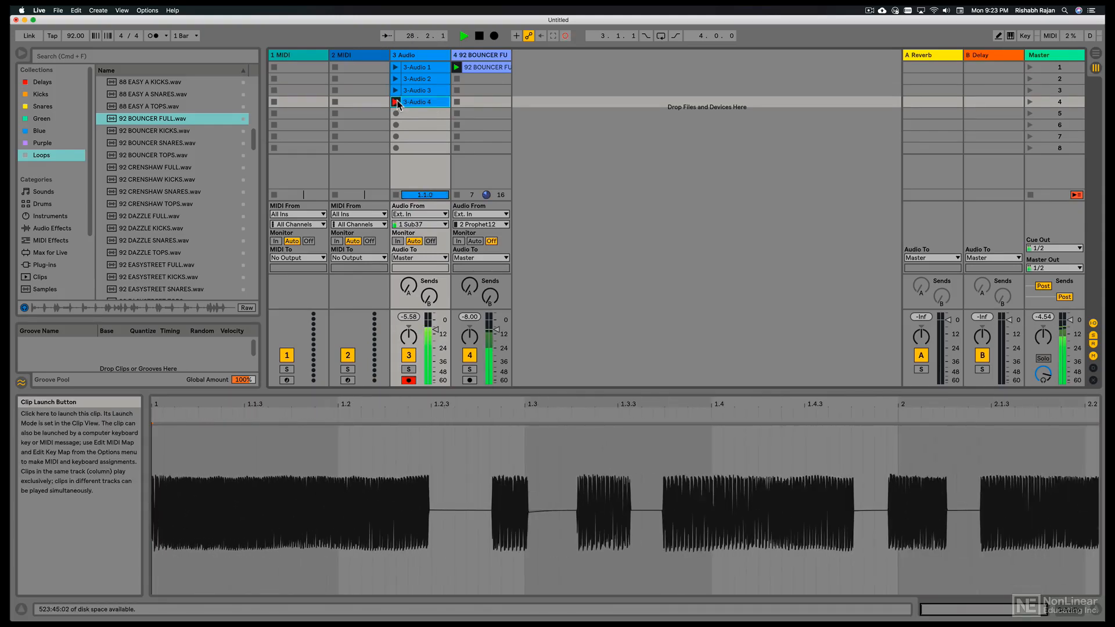
Stop recording the fourth Sub37 take, 3-Audio 4, so it loops as two bars.
{"action": "left_click", "coordinate": [396, 101]}
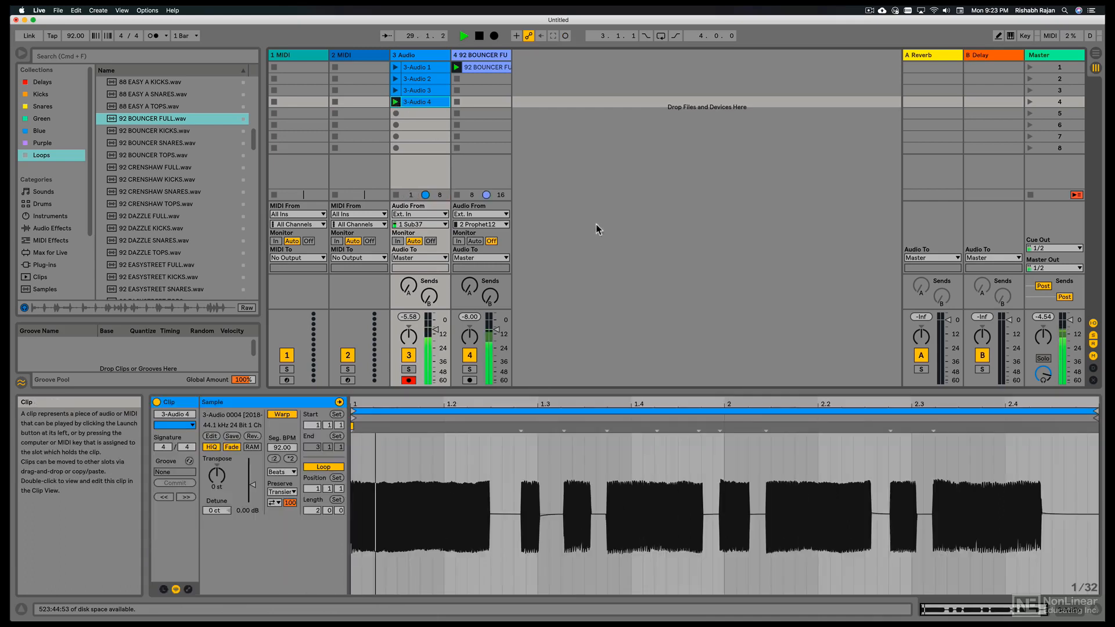